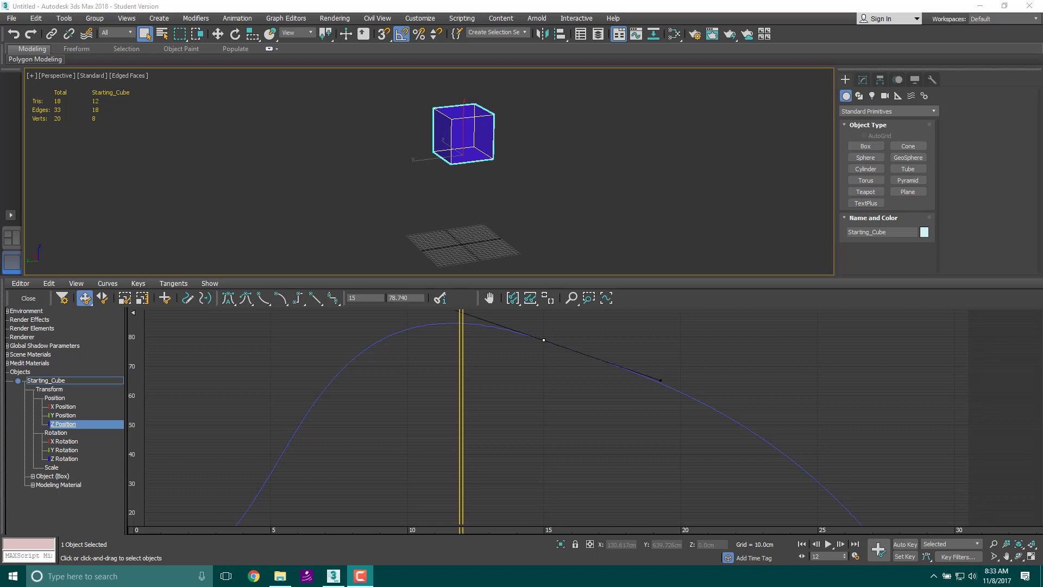
mouse_move(140, 206)
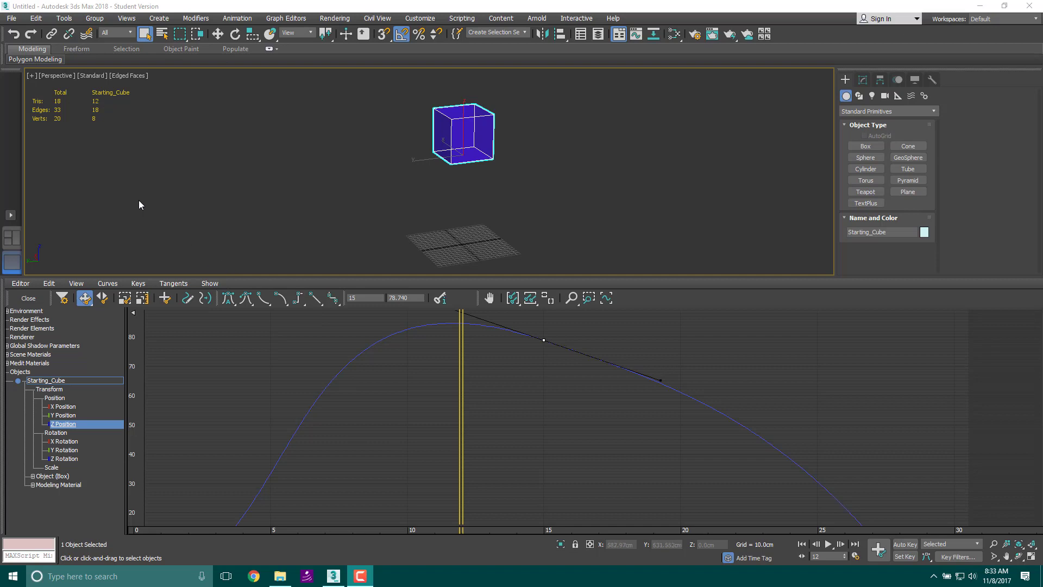
mouse_move(84, 249)
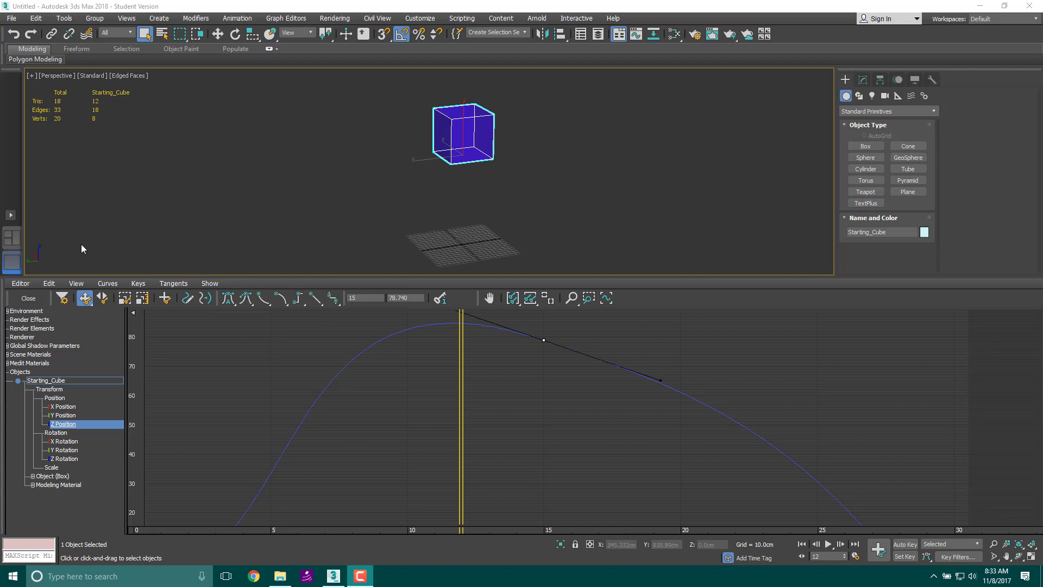
mouse_move(721, 197)
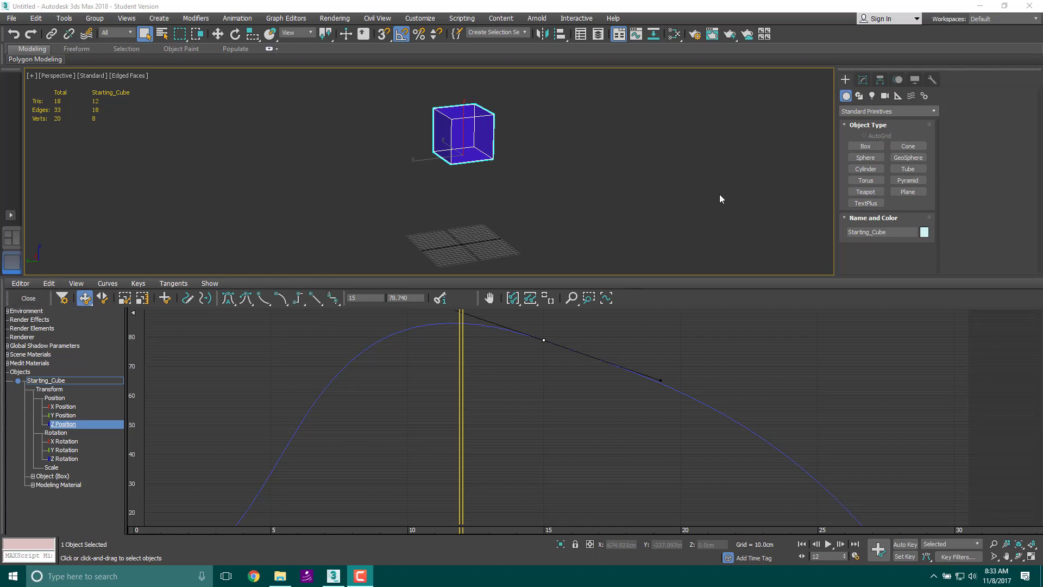
mouse_move(449, 313)
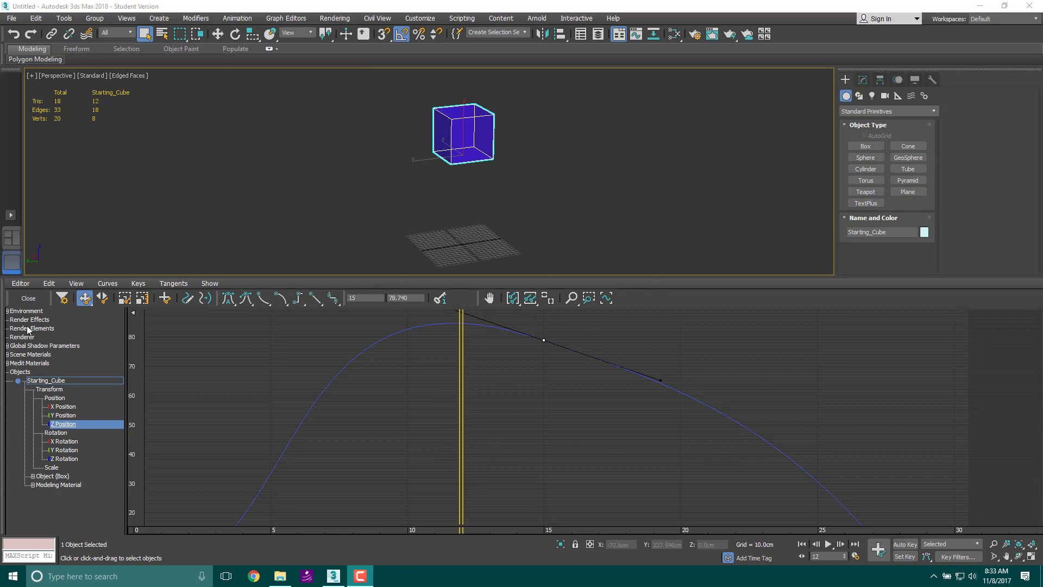
mouse_move(28, 298)
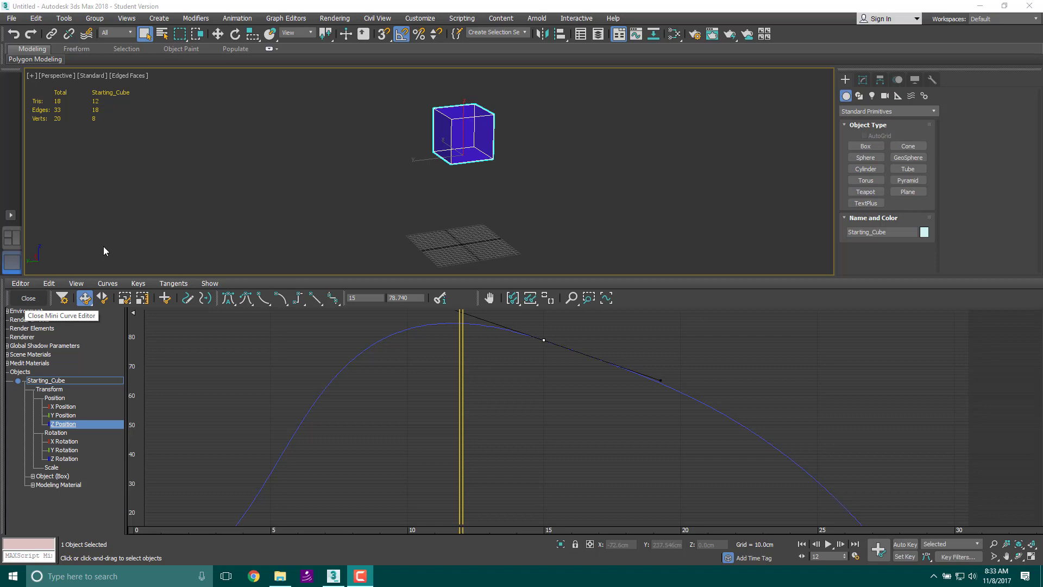
- Hide the Mini Curve Editor, scrub the time slider, and play then stop Starting_Cube's bounce
left_click(29, 298)
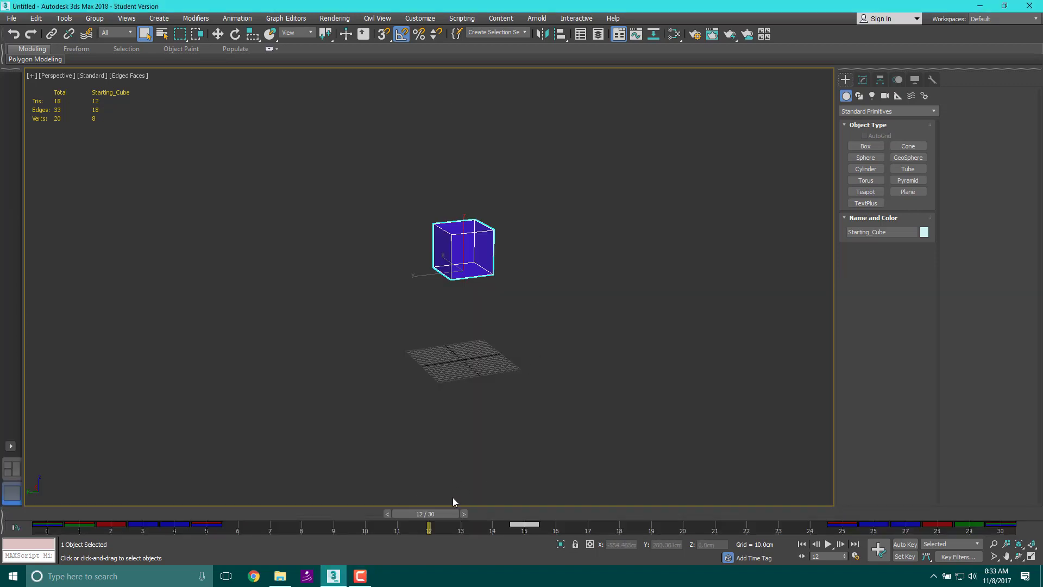
left_click_drag(429, 524, 238, 523)
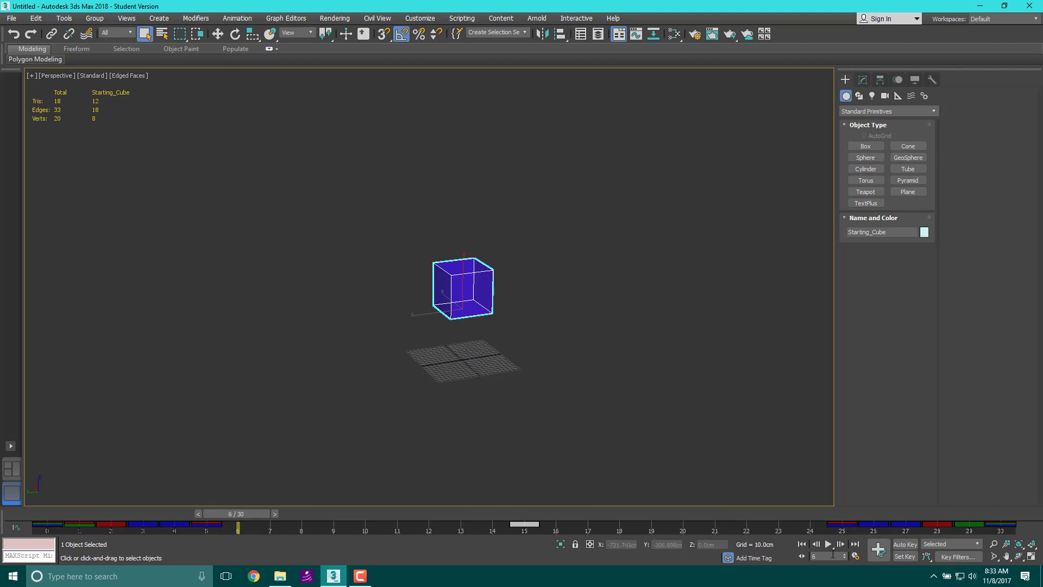
left_click(829, 544)
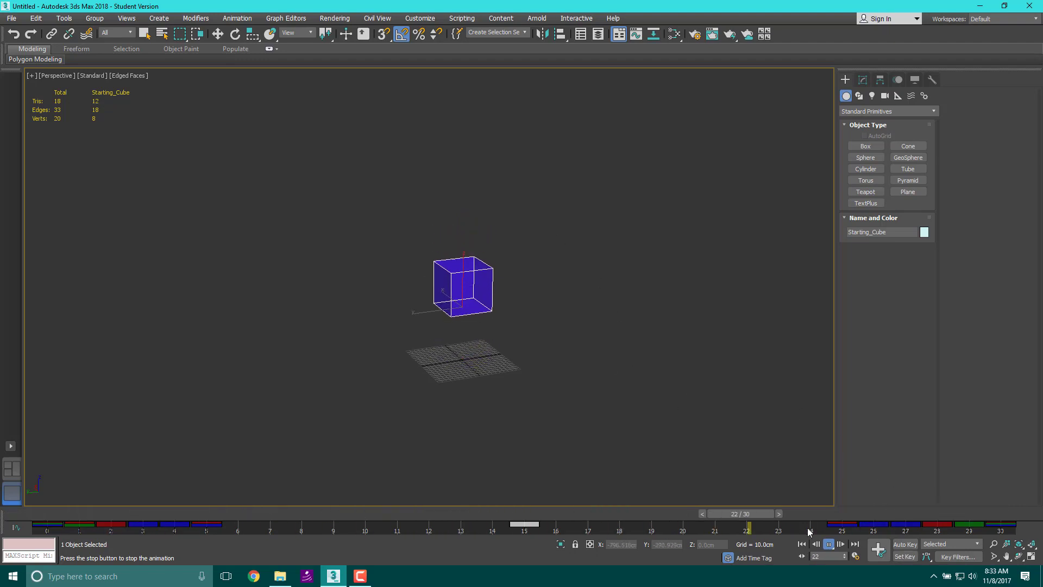
left_click(816, 545)
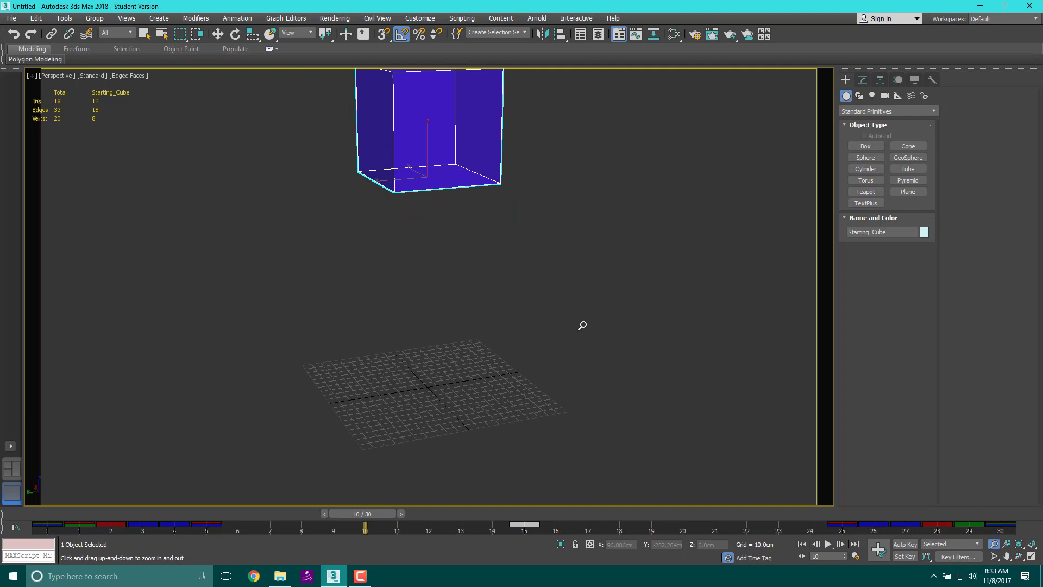
- Undo an accidental zoom and move the time slider to frame 30, the cube's landing
left_click_drag(523, 524, 365, 524)
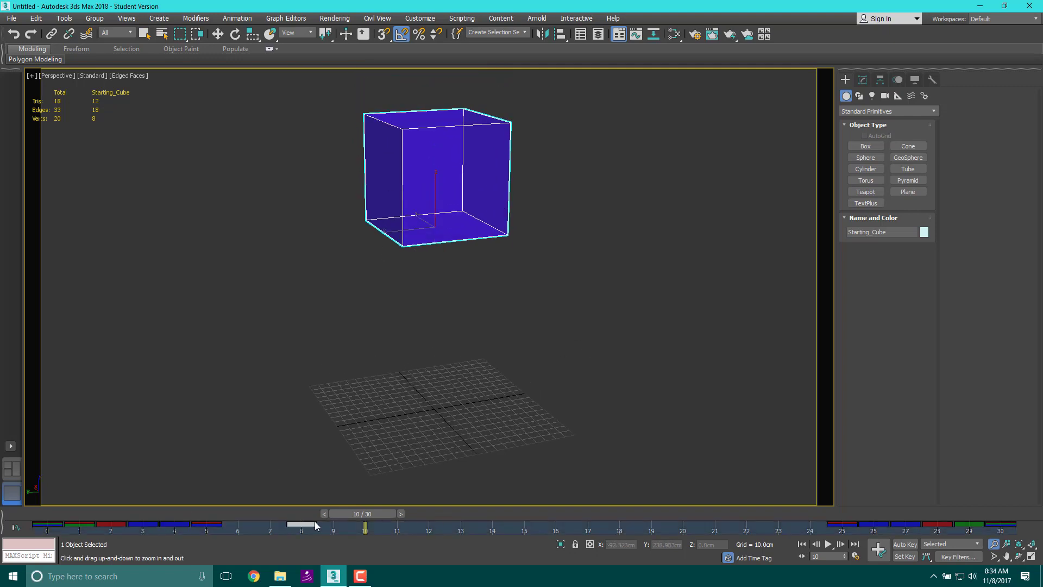
key("ctrl+z")
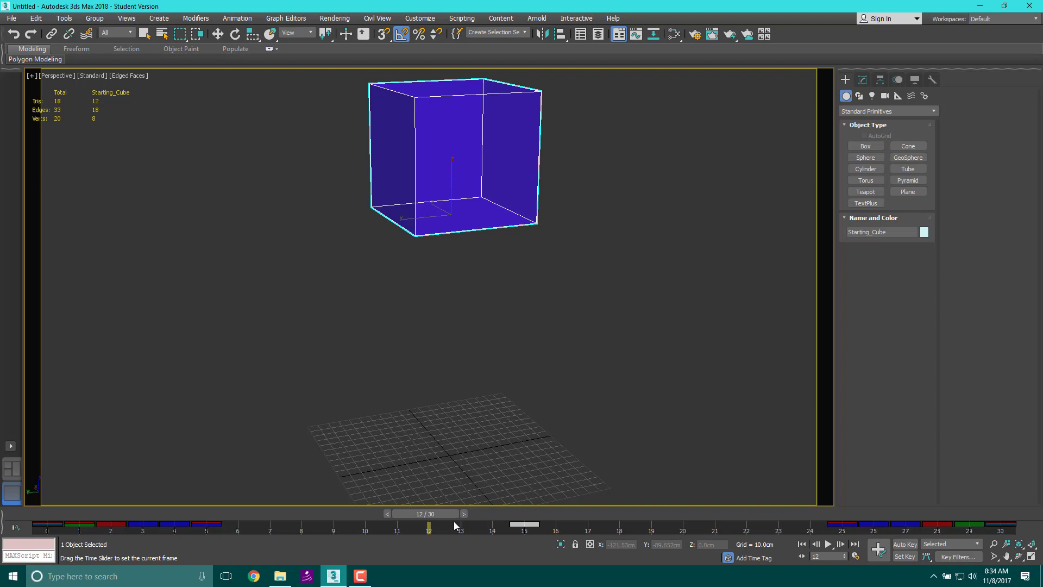
mouse_move(464, 527)
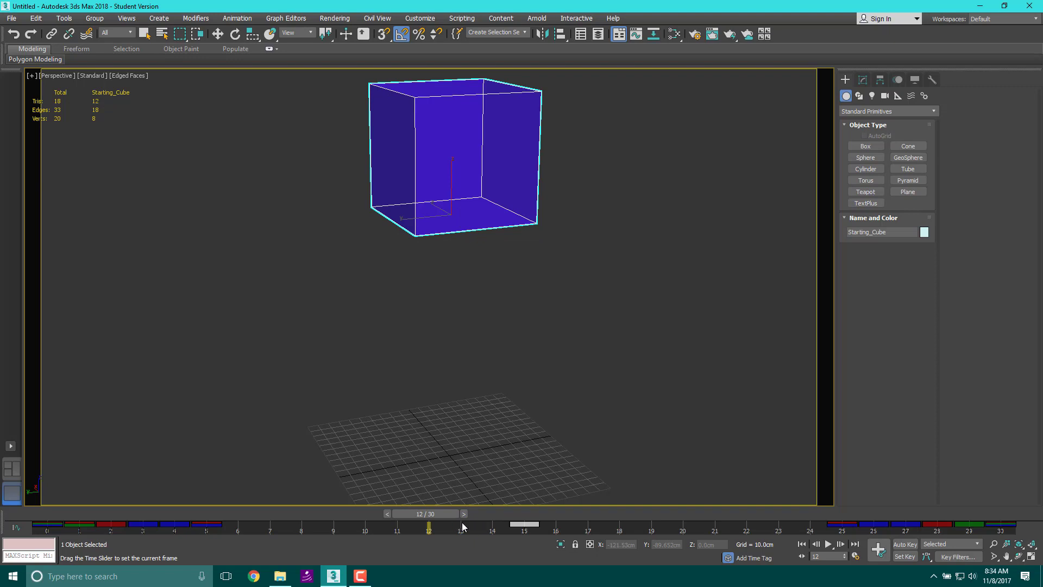
left_click_drag(429, 524, 619, 524)
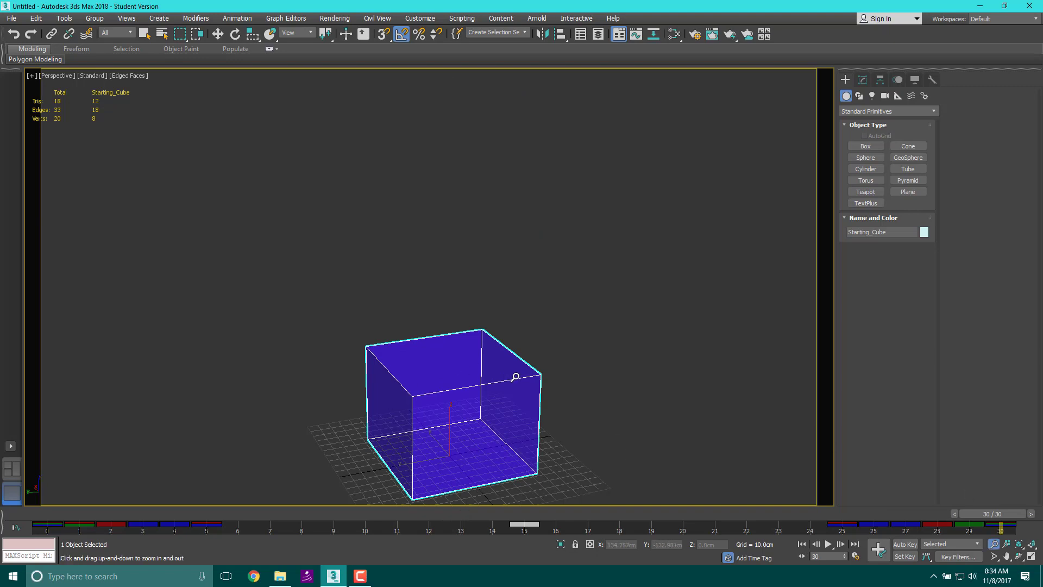
mouse_move(635, 363)
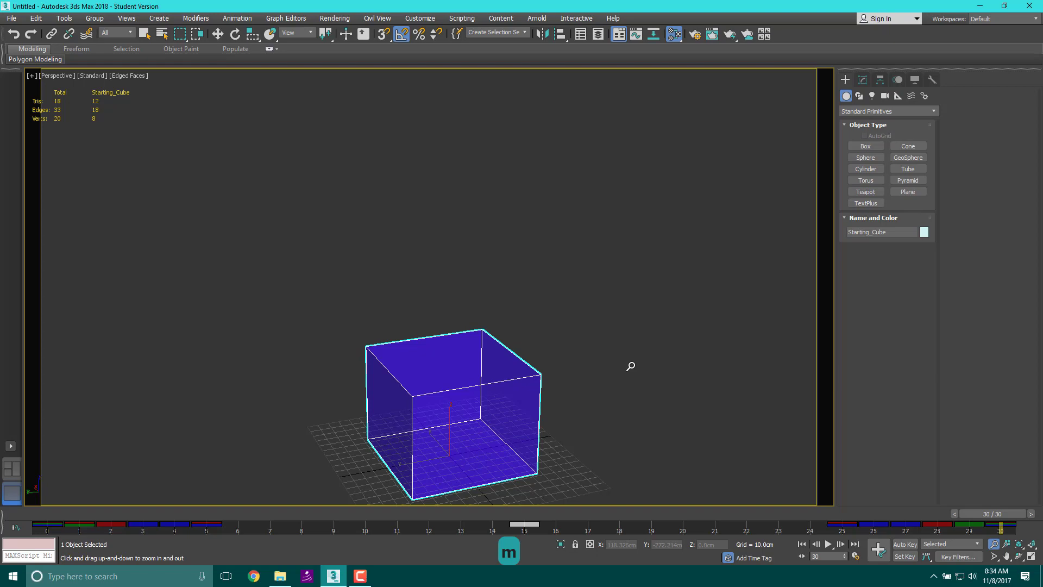
mouse_move(605, 329)
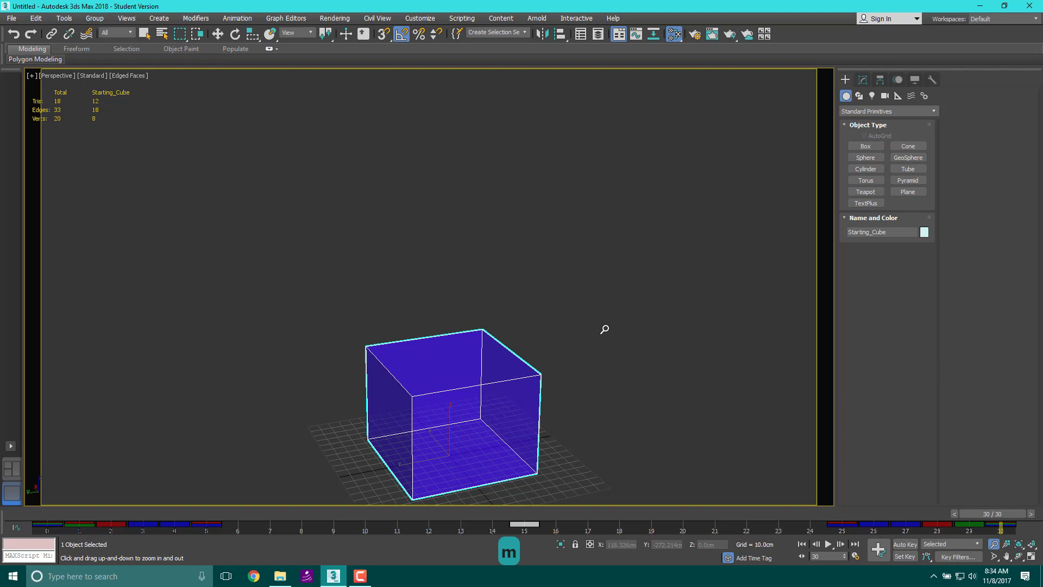
- Add a Scanline Standard material (Material #44) in the Slate editor with a light cyan diffuse colour
left_click(674, 33)
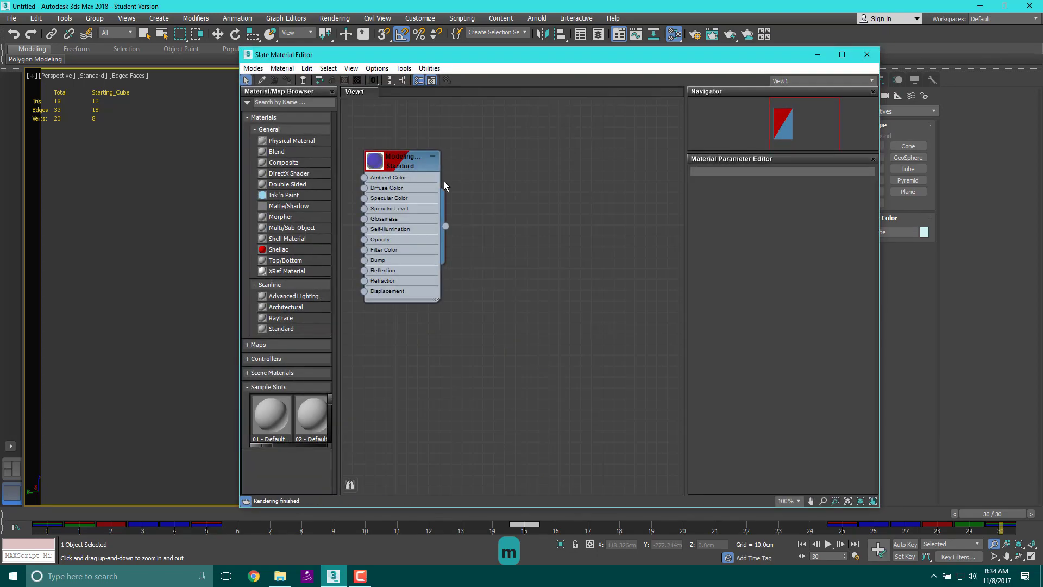
right_click(445, 186)
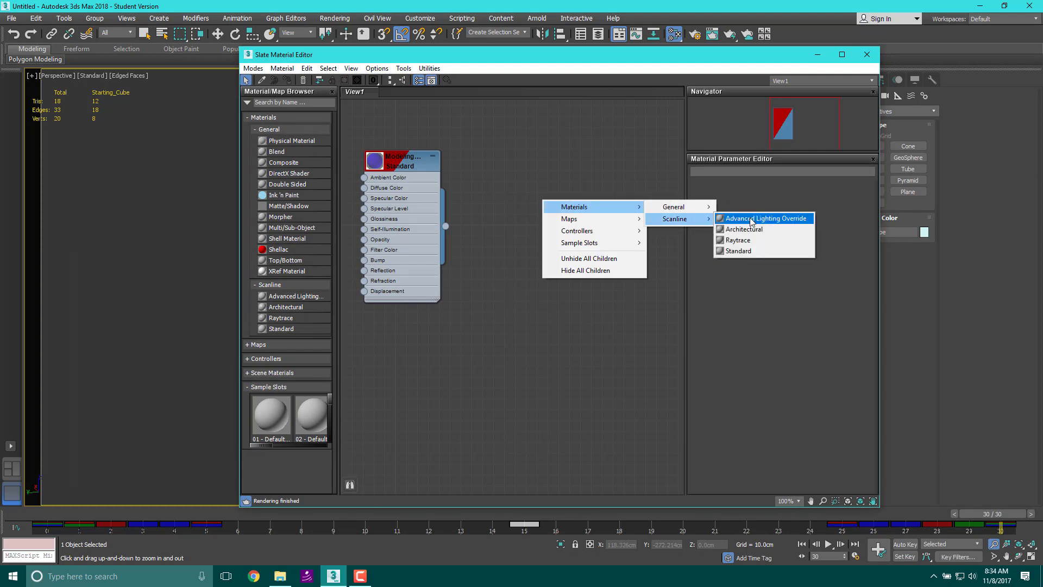
mouse_move(692, 226)
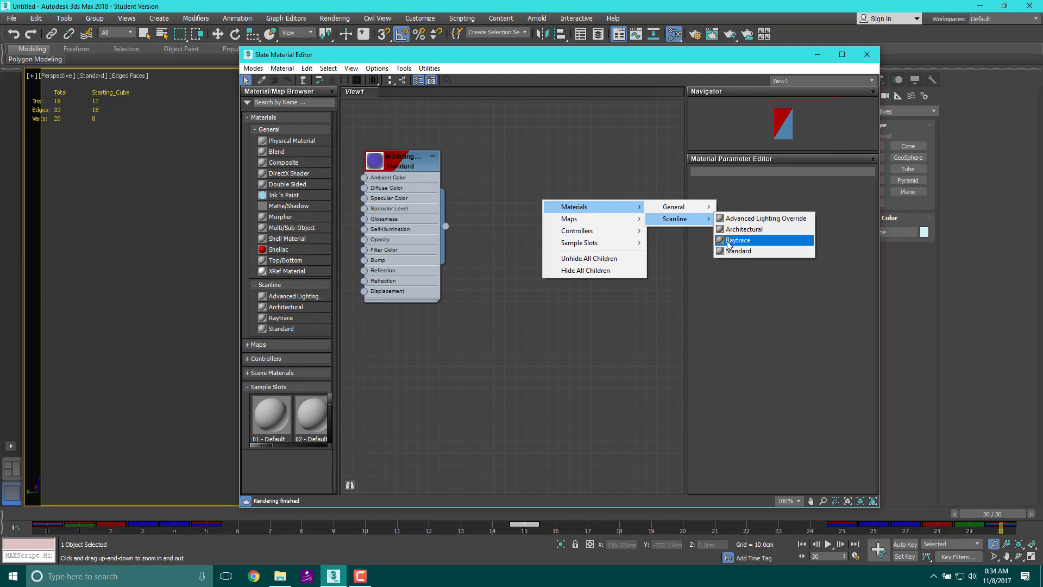
mouse_move(736, 251)
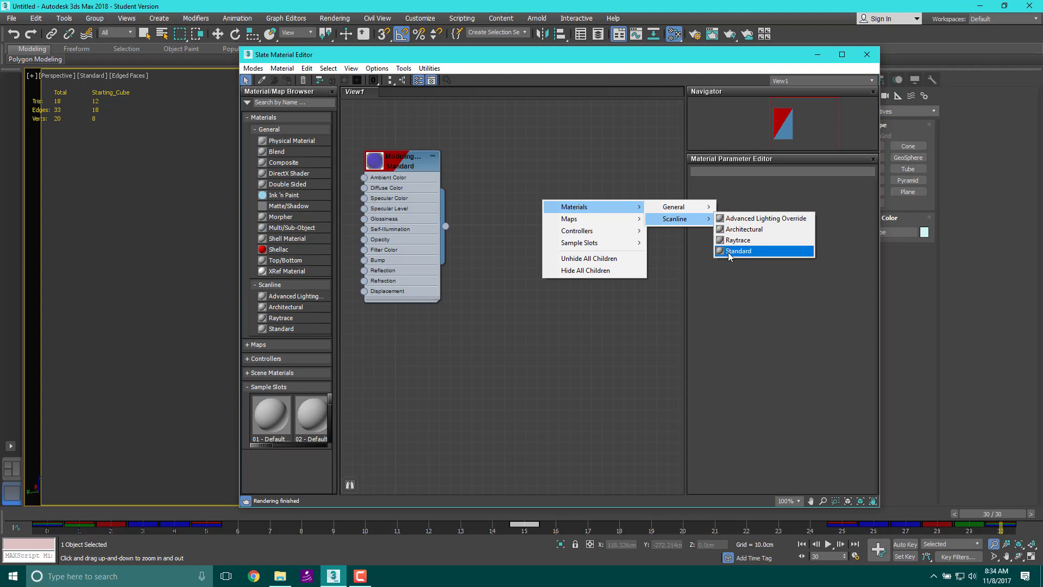
left_click(738, 251)
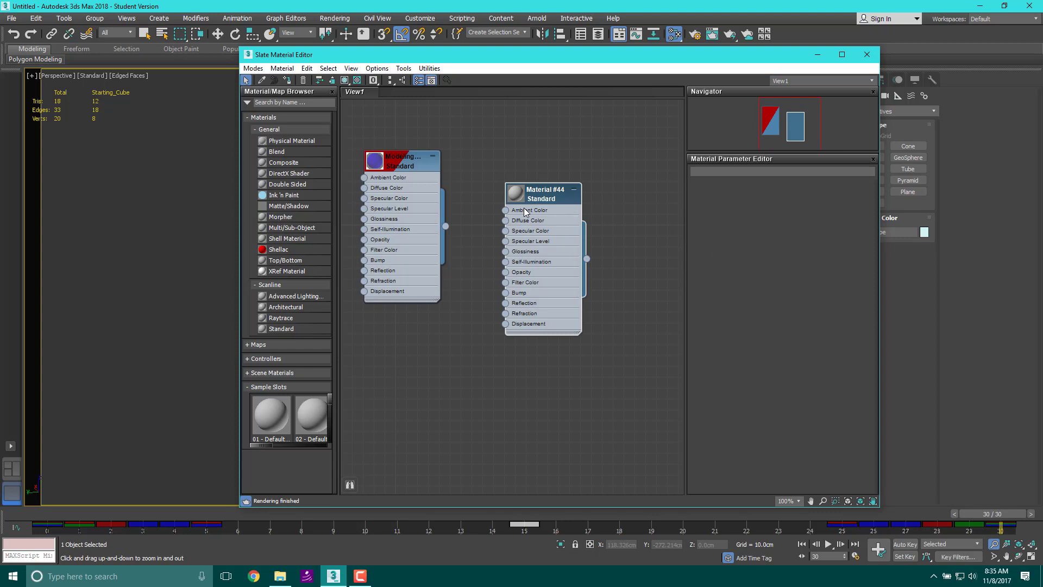
left_click(544, 195)
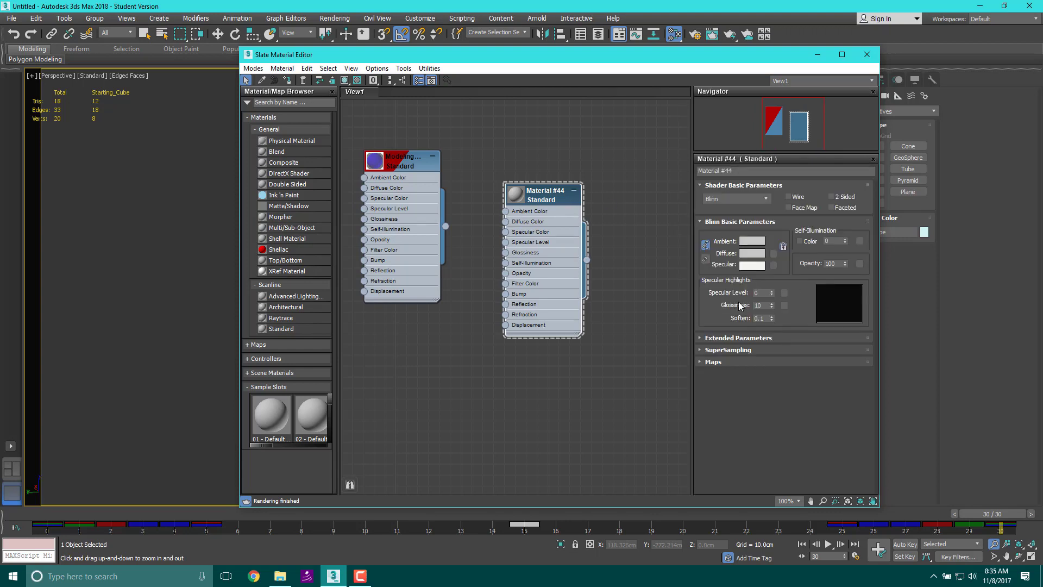
left_click(752, 253)
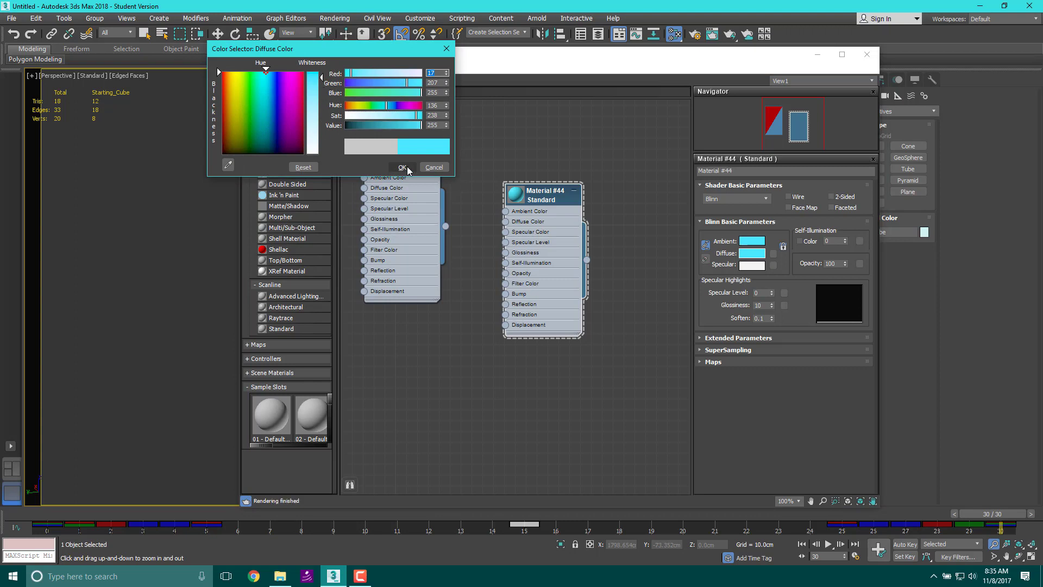
left_click(401, 167)
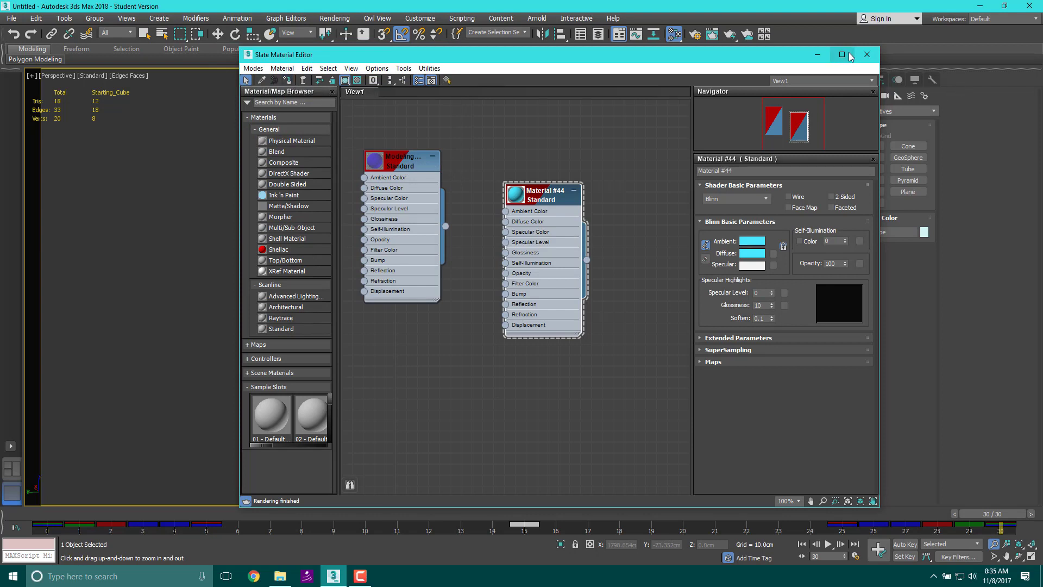
left_click(867, 55)
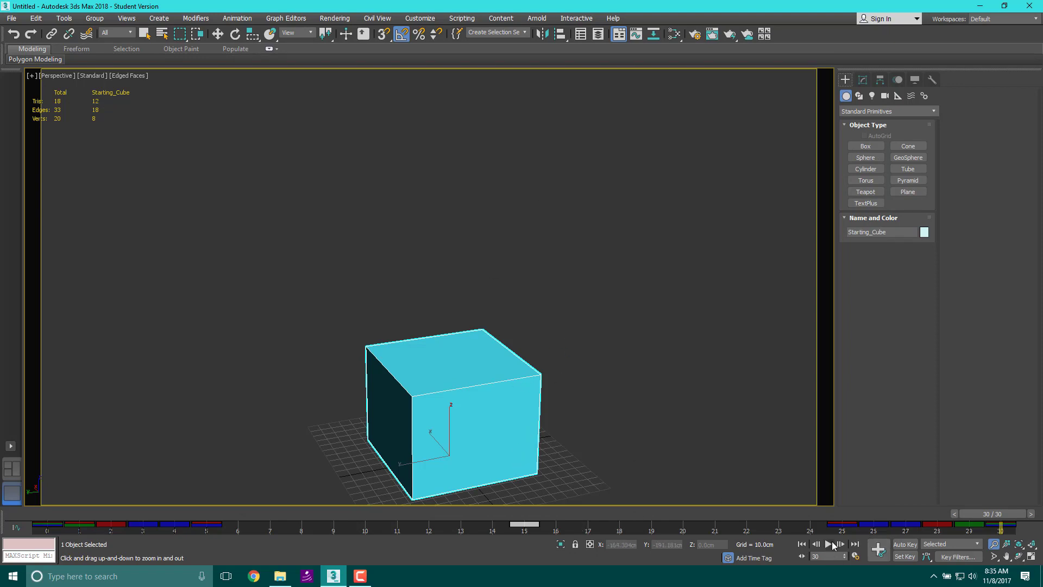
left_click(827, 544)
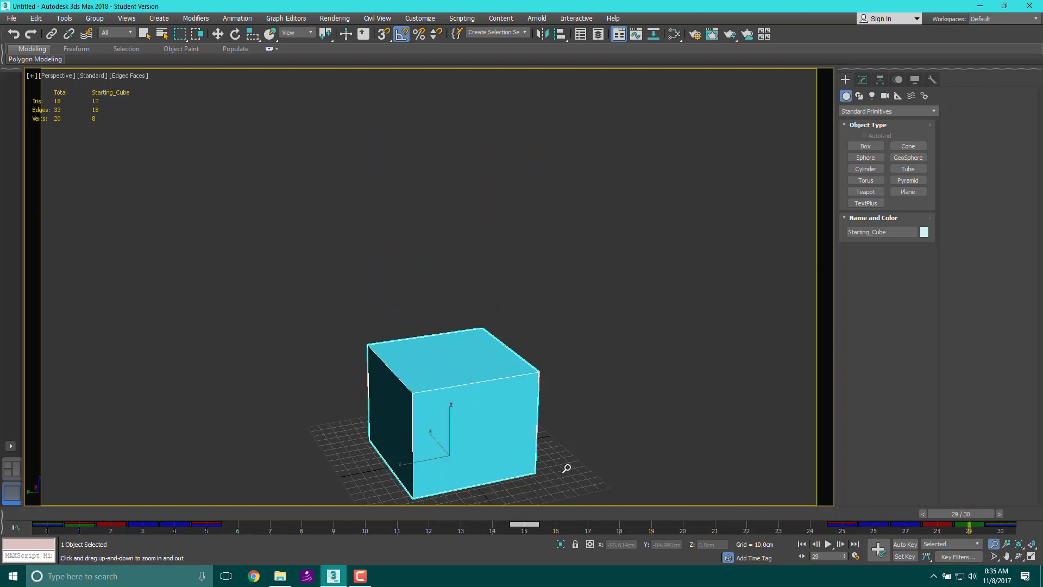
mouse_move(516, 363)
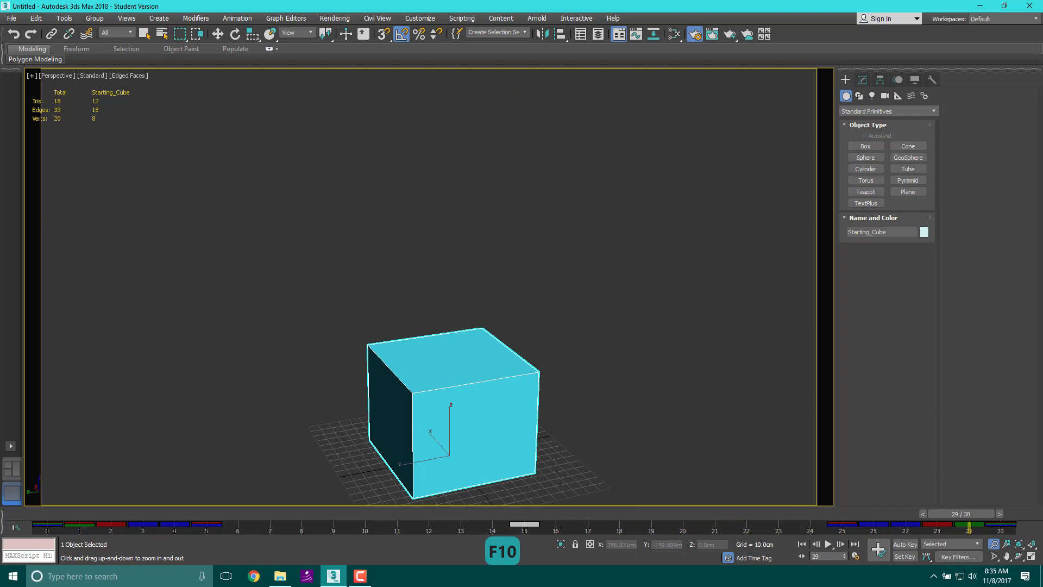
- Bring up the Render Setup dialog for the Scanline Renderer (F10)
key("F10")
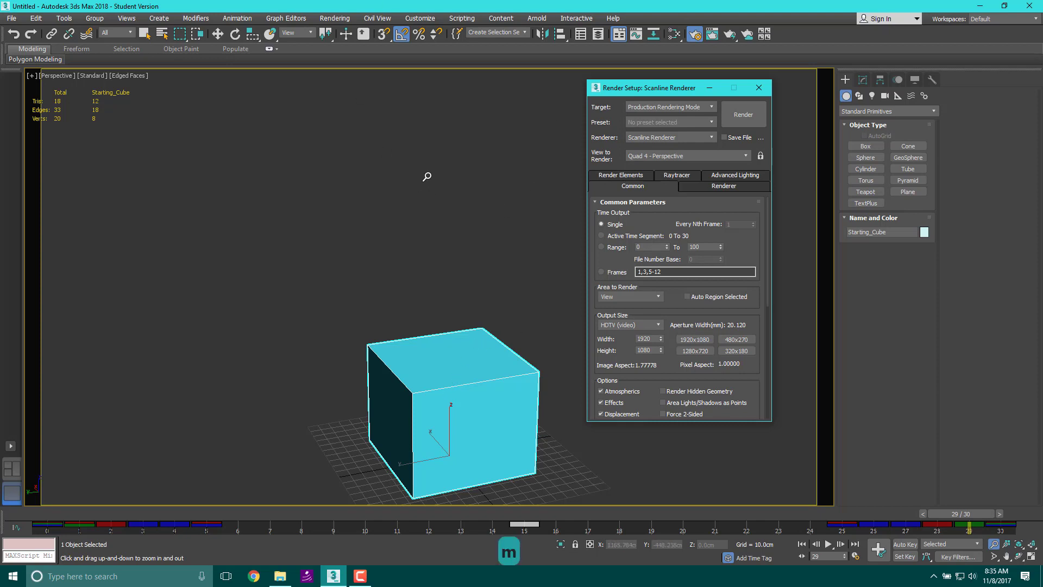
mouse_move(369, 100)
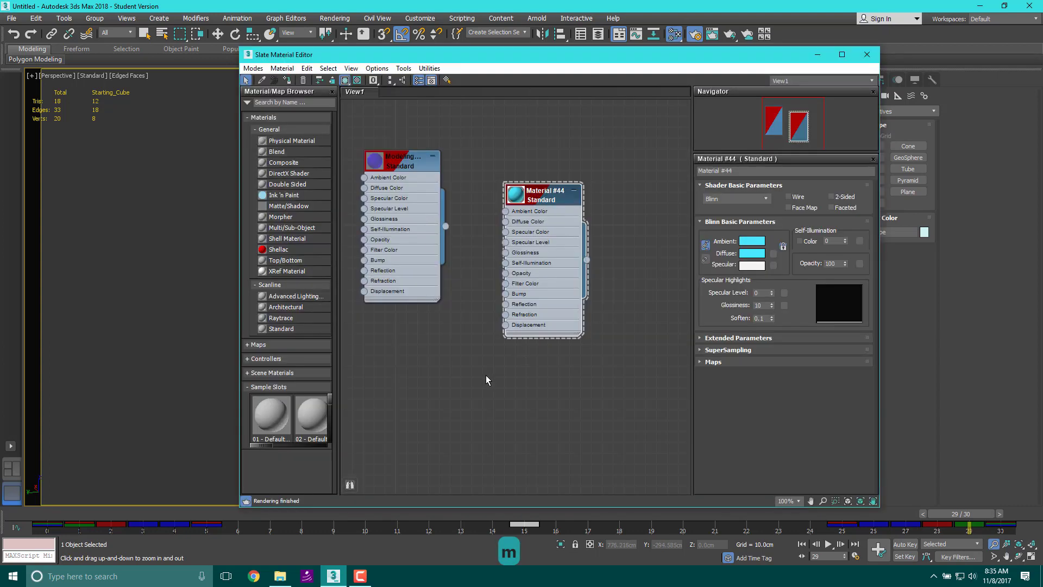
right_click(487, 380)
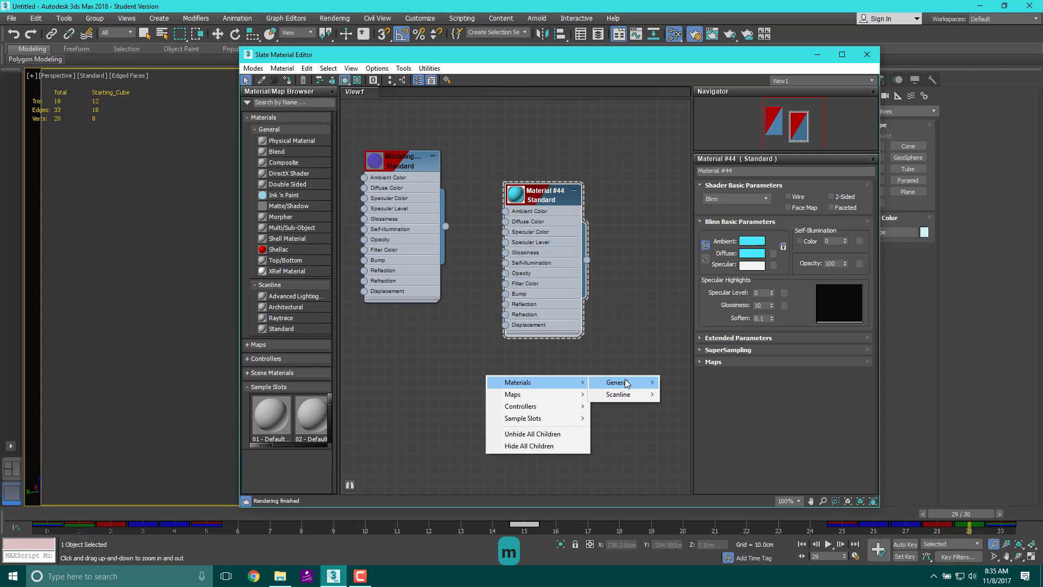
mouse_move(617, 393)
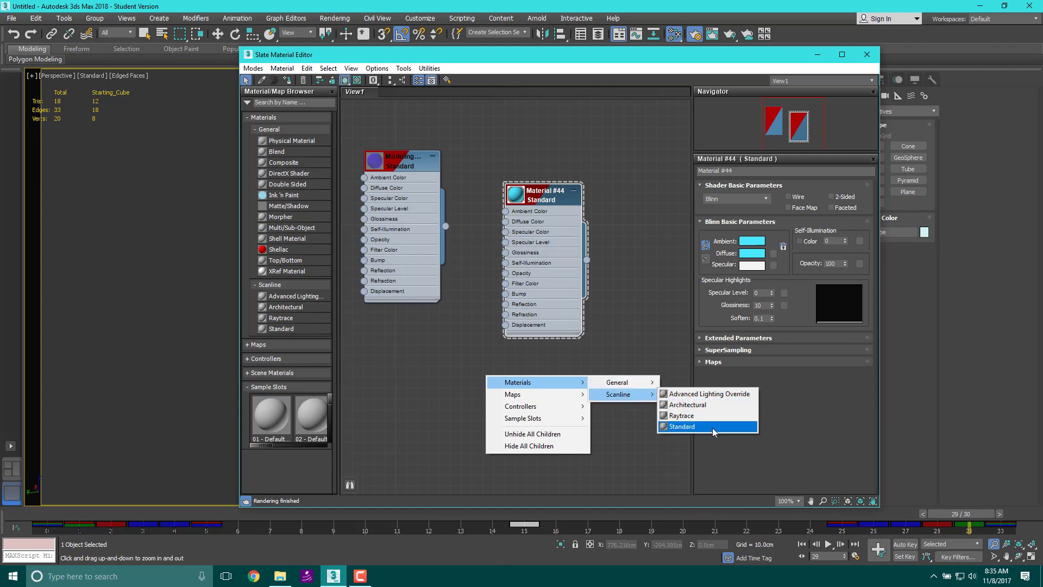
left_click(682, 426)
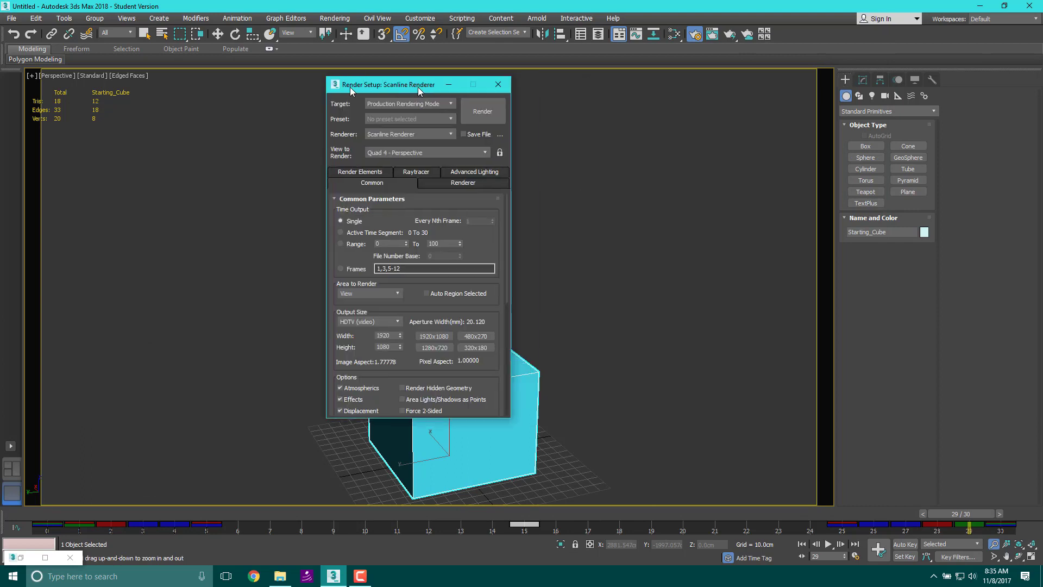
- Move Render Setup aside and set Time Output to Active Time Segment, frames 0 to 30
left_click_drag(417, 83, 245, 84)
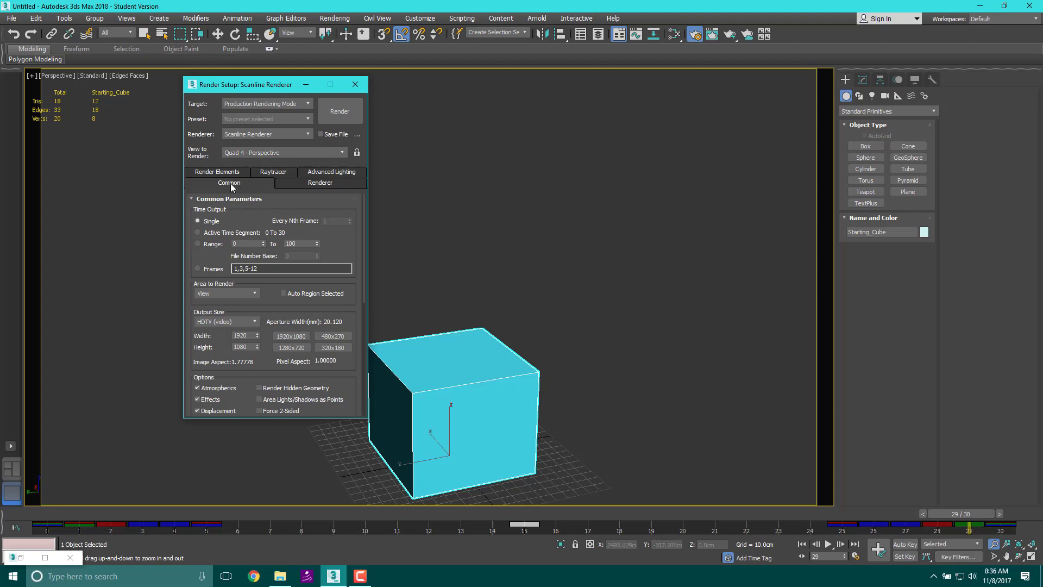
mouse_move(582, 333)
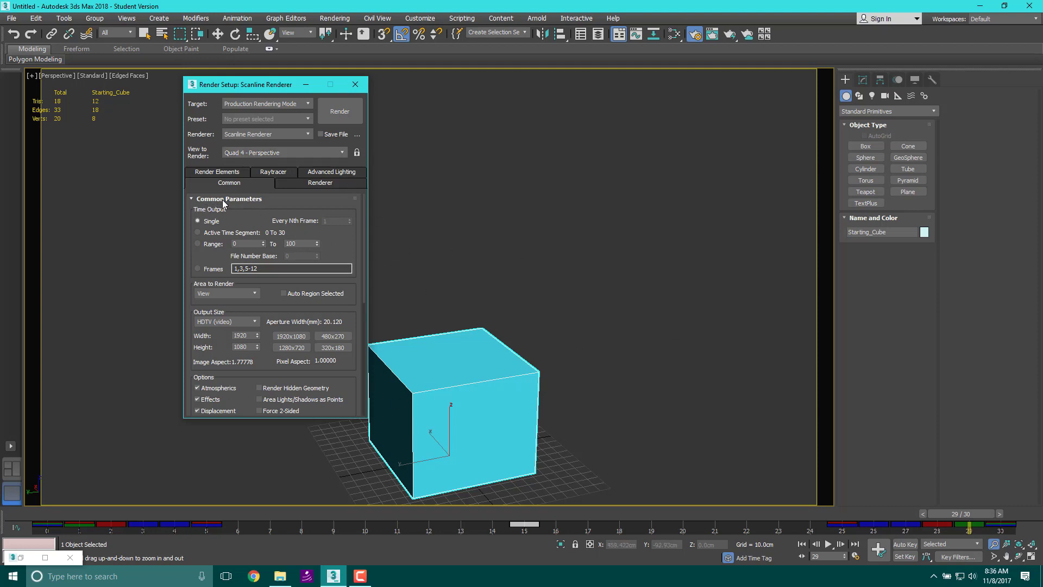
mouse_move(223, 206)
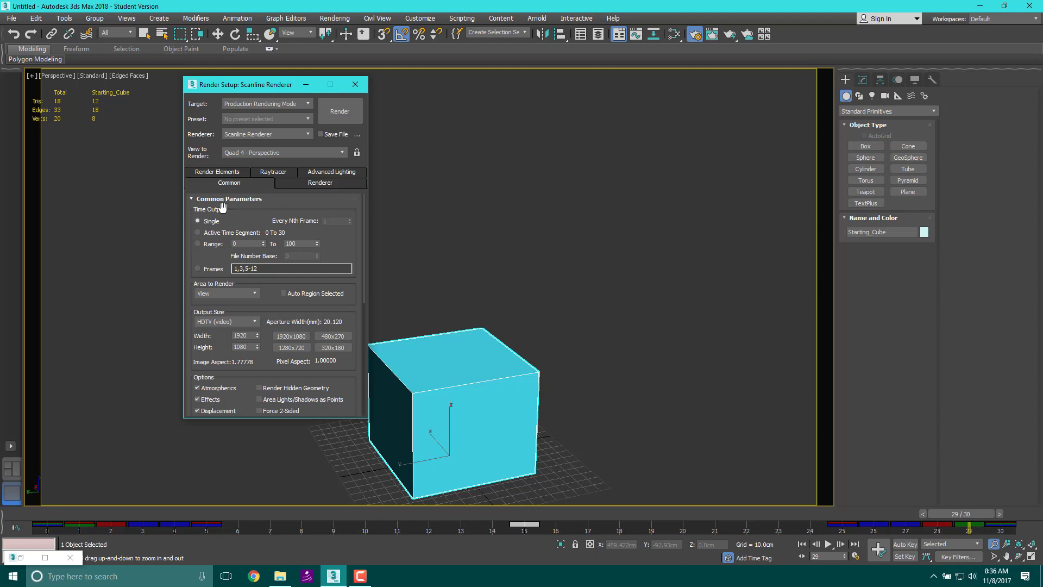
mouse_move(274, 219)
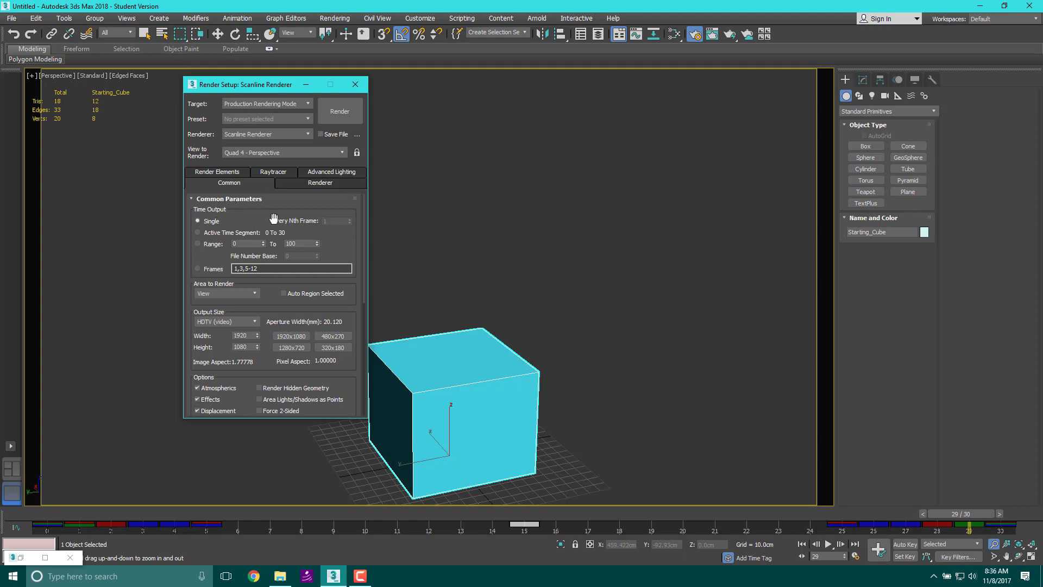
left_click(198, 221)
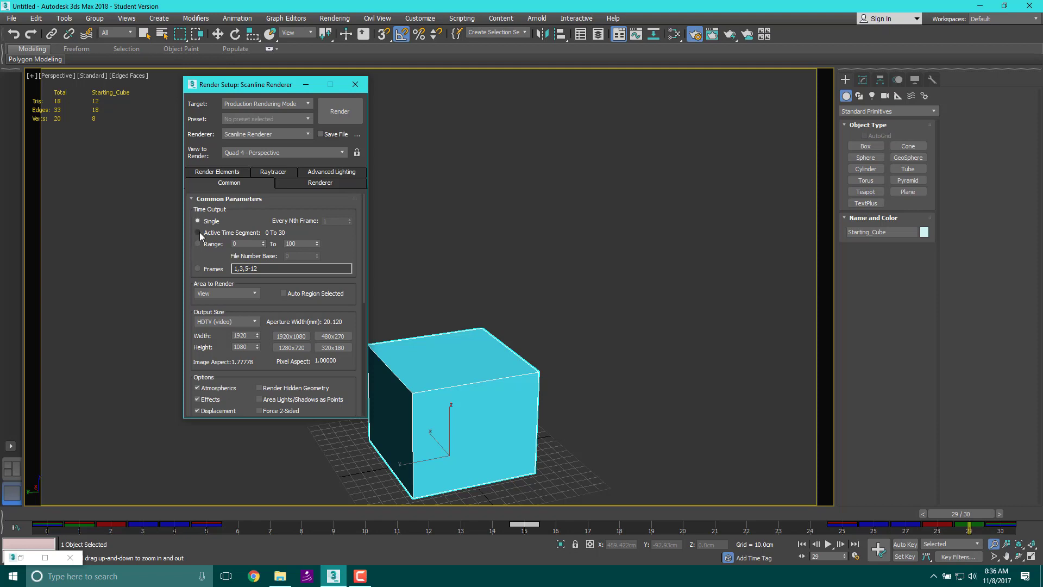
left_click(198, 233)
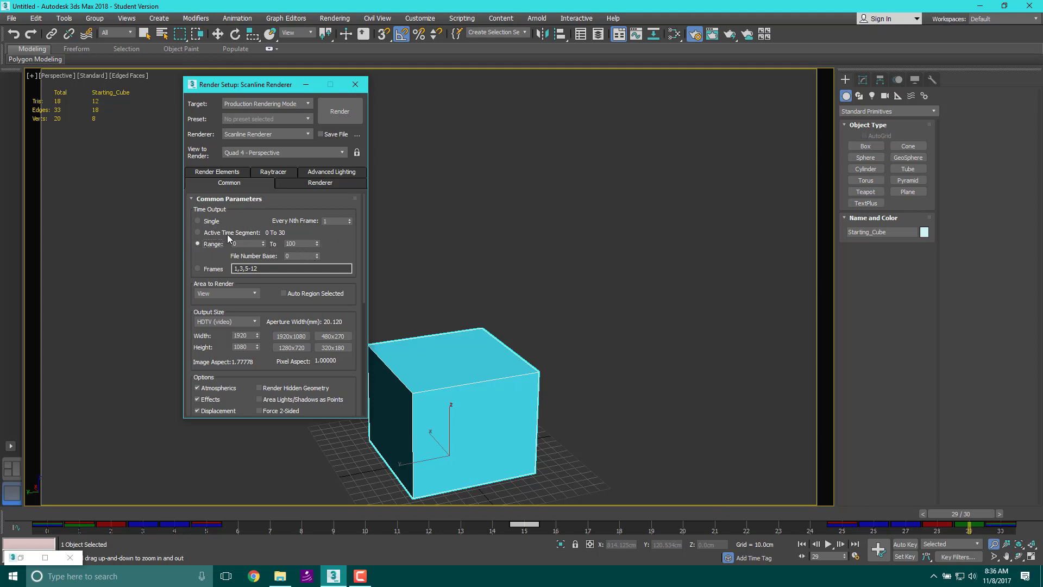
left_click(197, 232)
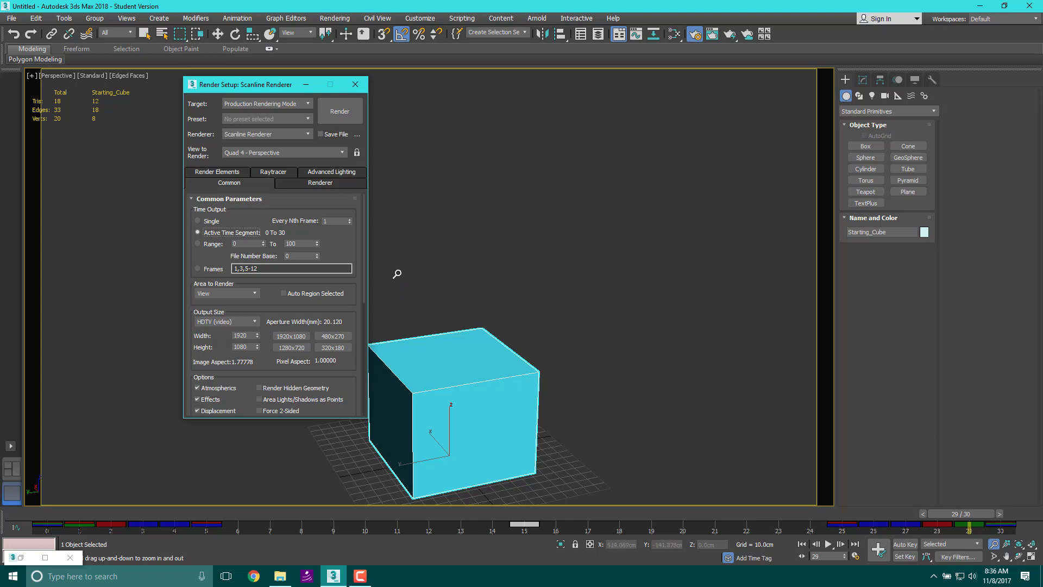
mouse_move(209, 331)
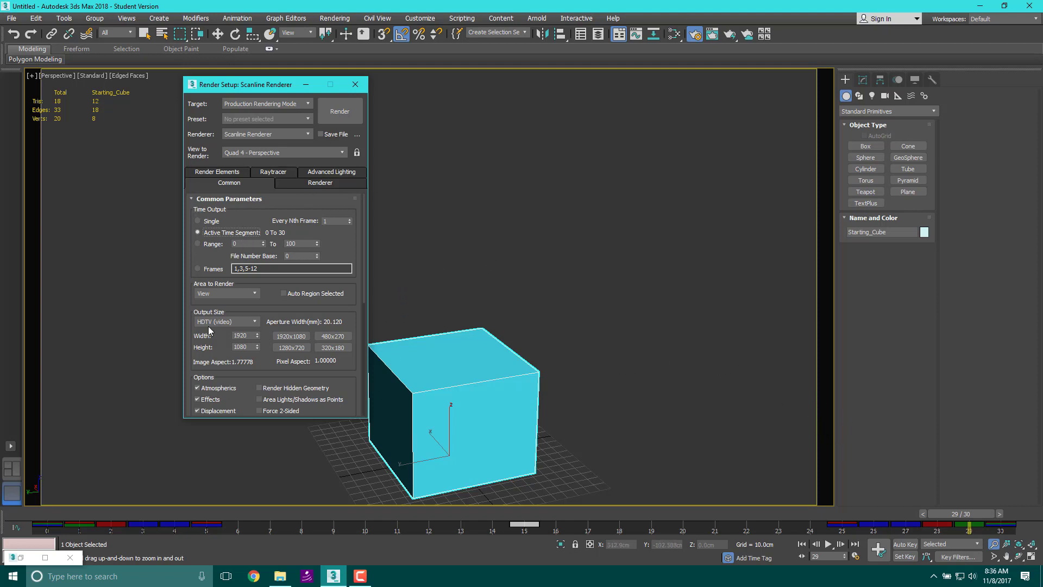
mouse_move(710, 491)
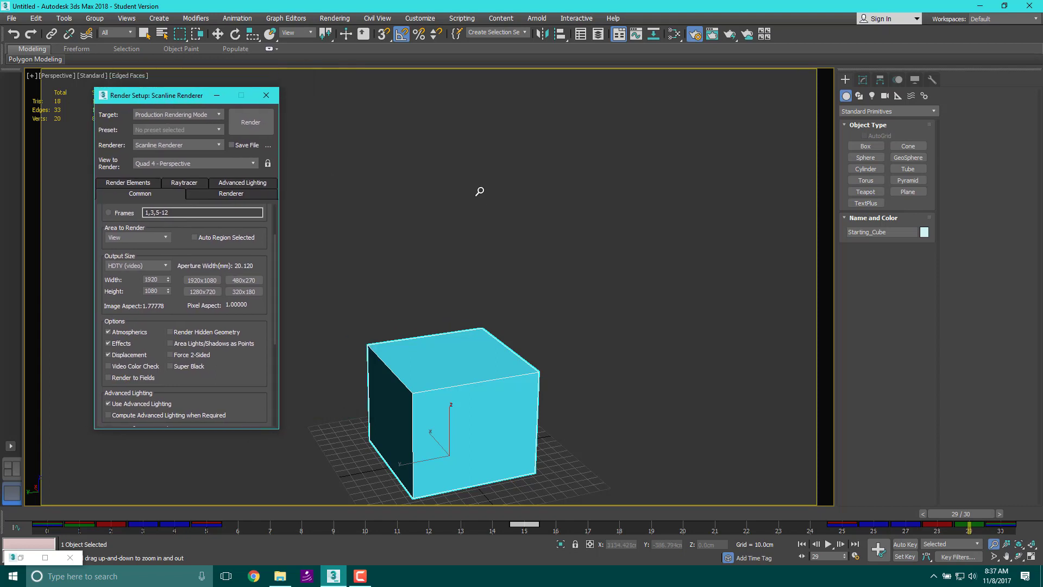
mouse_move(236, 353)
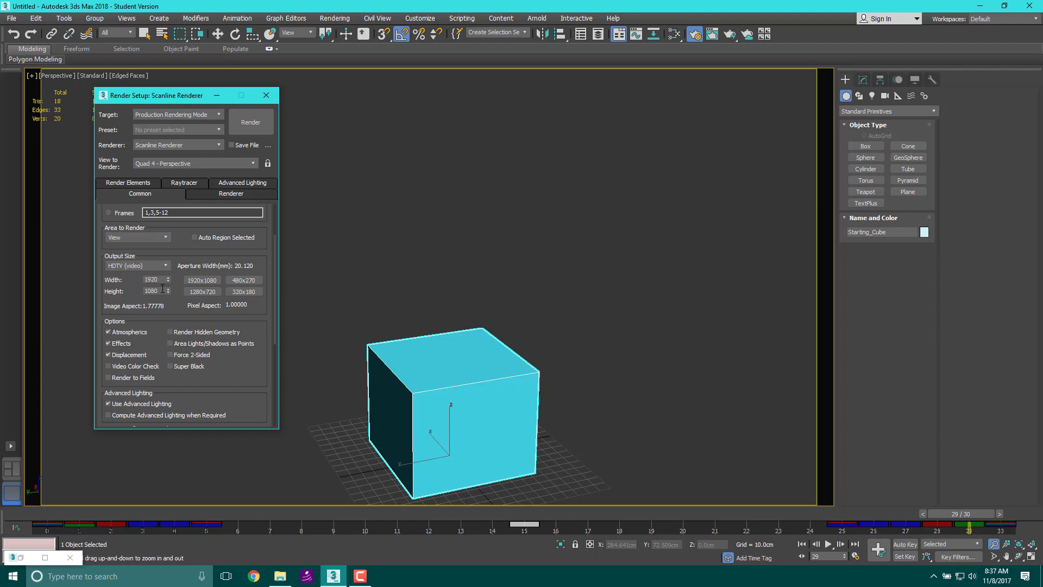
mouse_move(186, 283)
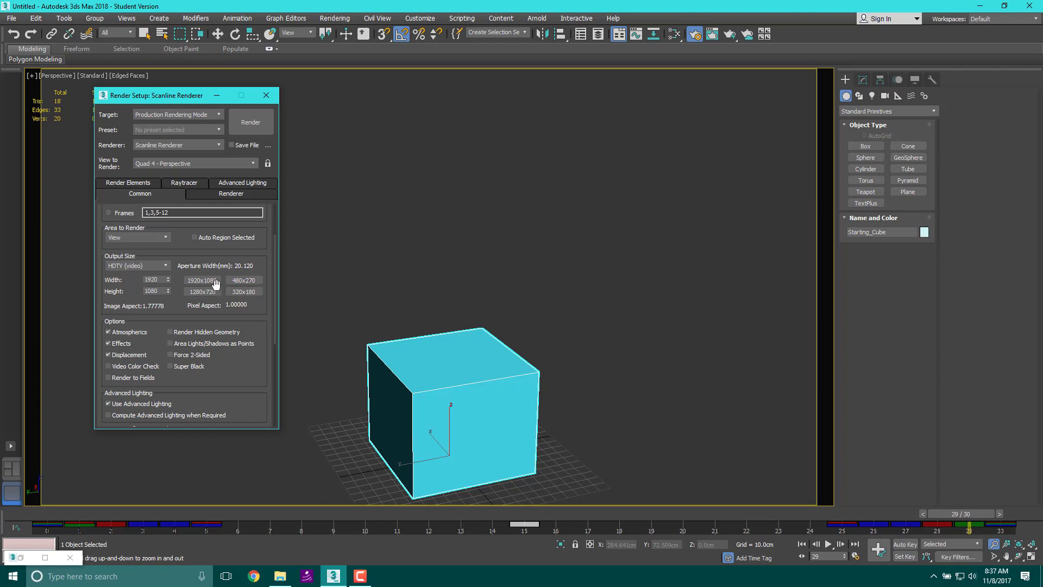
mouse_move(202, 280)
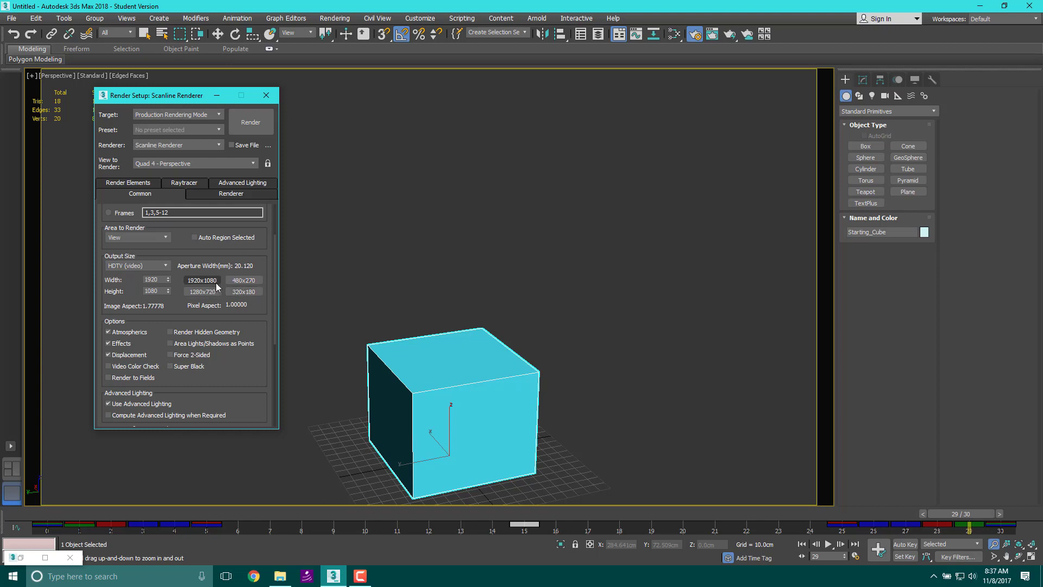
- Choose the 480x270 output size preset instead of 1920x1080
left_click(244, 280)
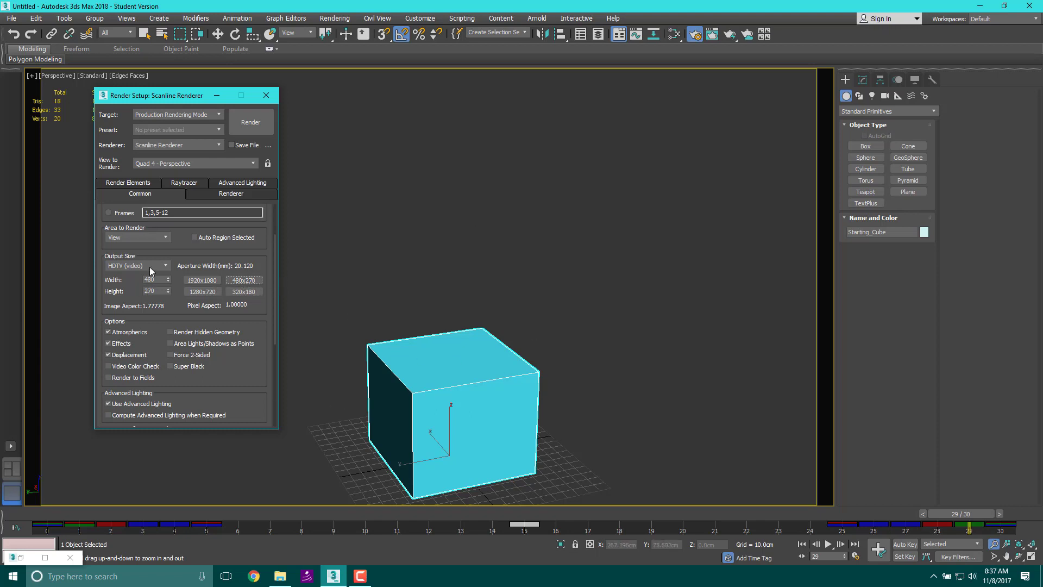
mouse_move(185, 301)
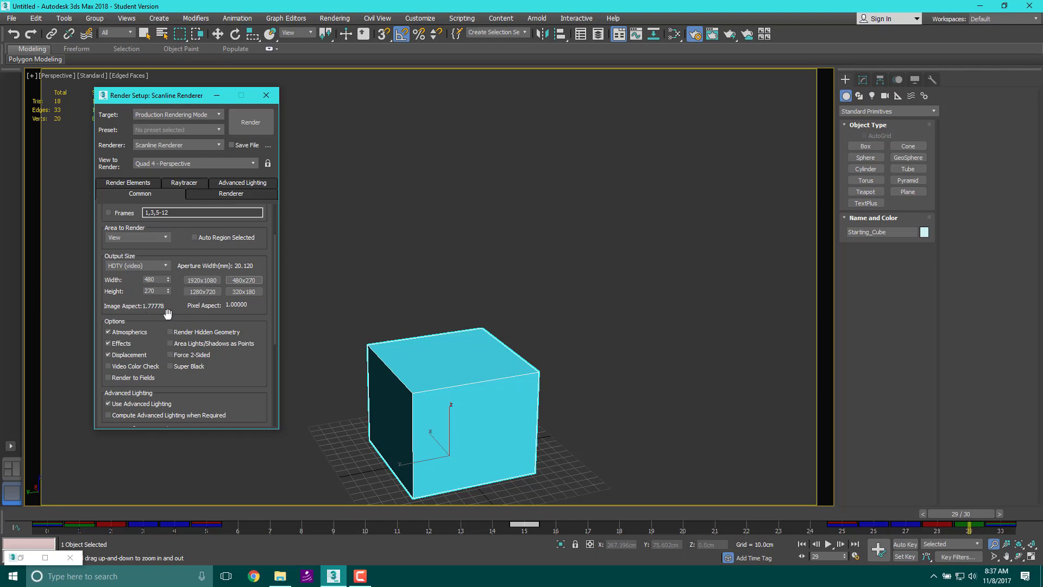
mouse_move(246, 351)
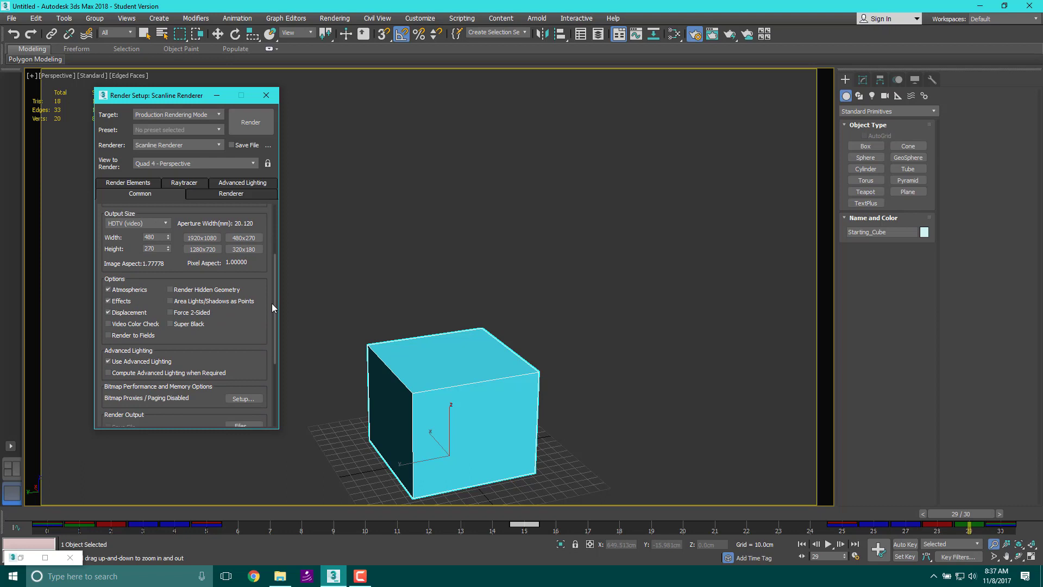
- Point Render Output at the existing bounce AVI on the Desktop and bring up its compression setup
scroll("down", 3)
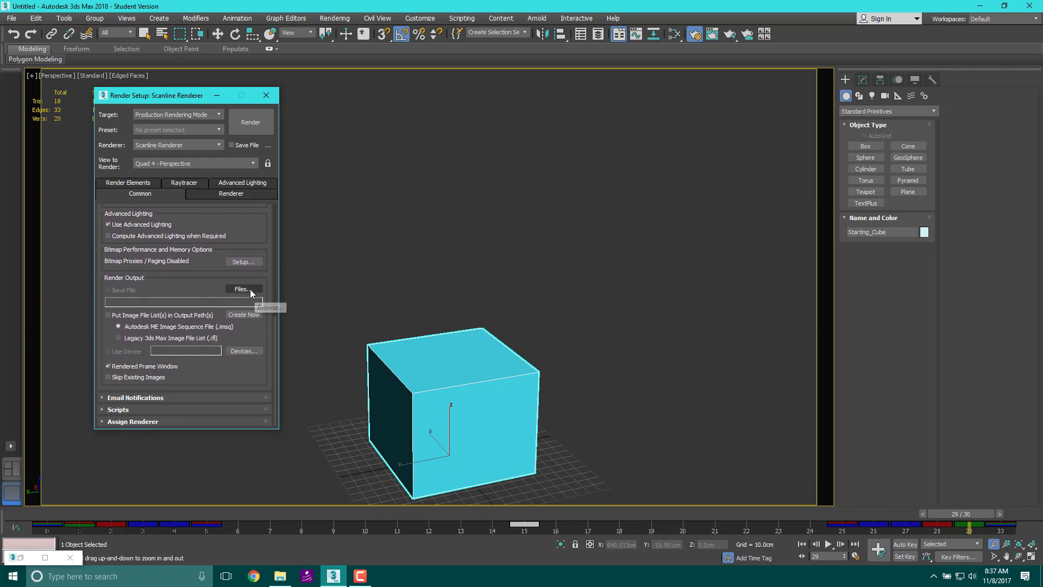
left_click(242, 289)
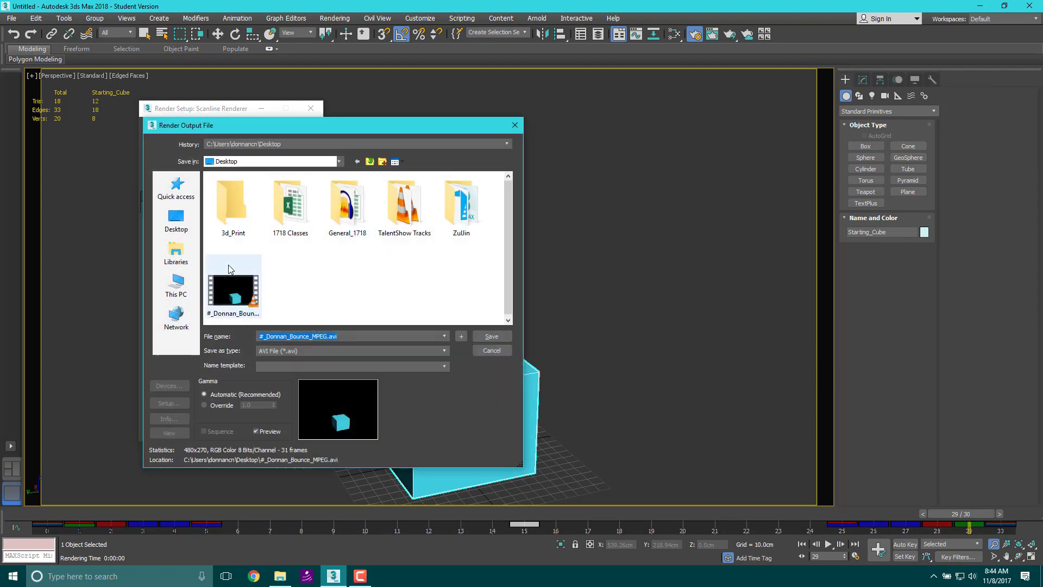
left_click(233, 285)
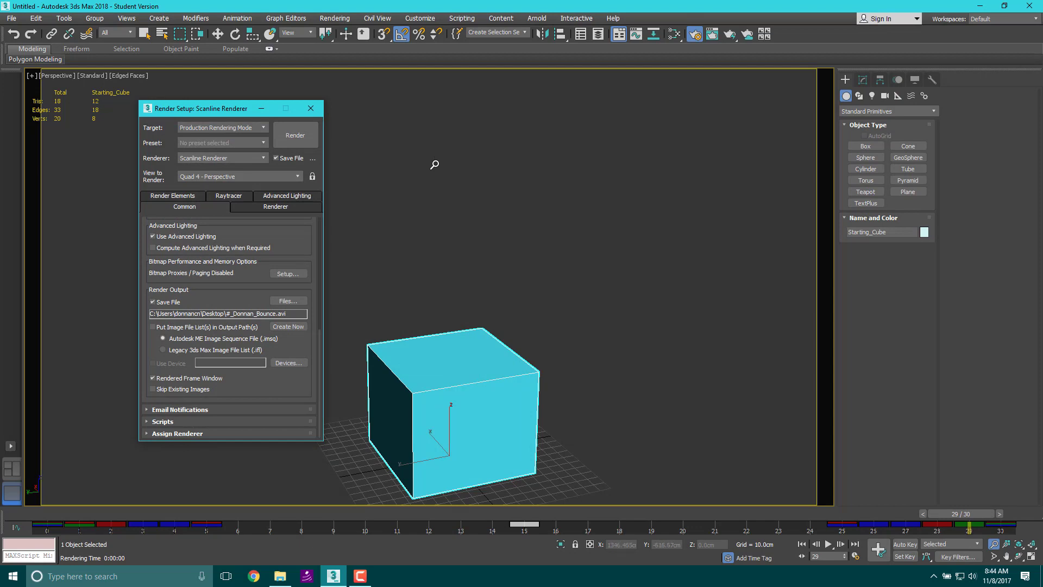
mouse_move(291, 343)
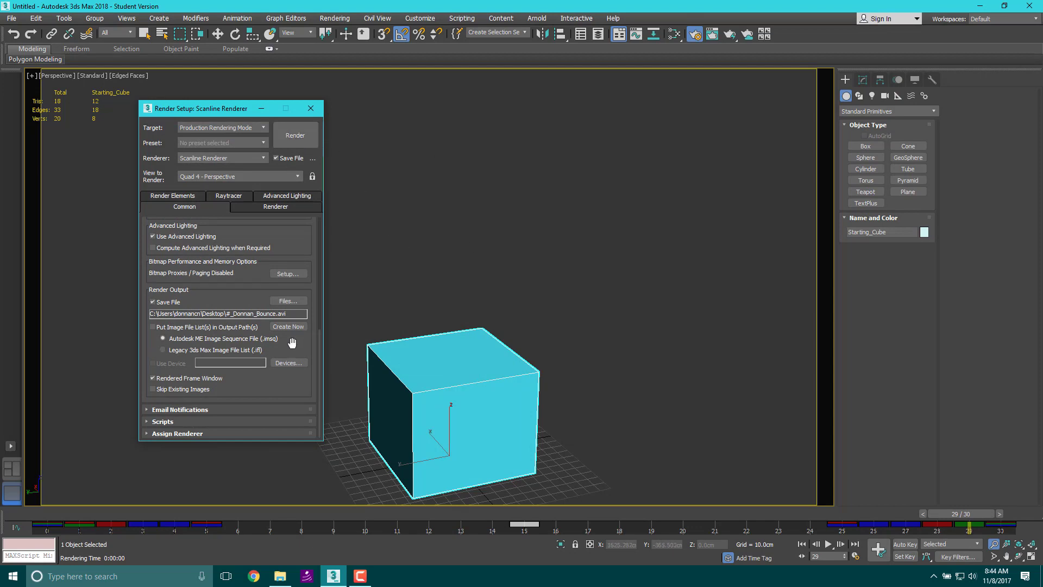
left_click(287, 301)
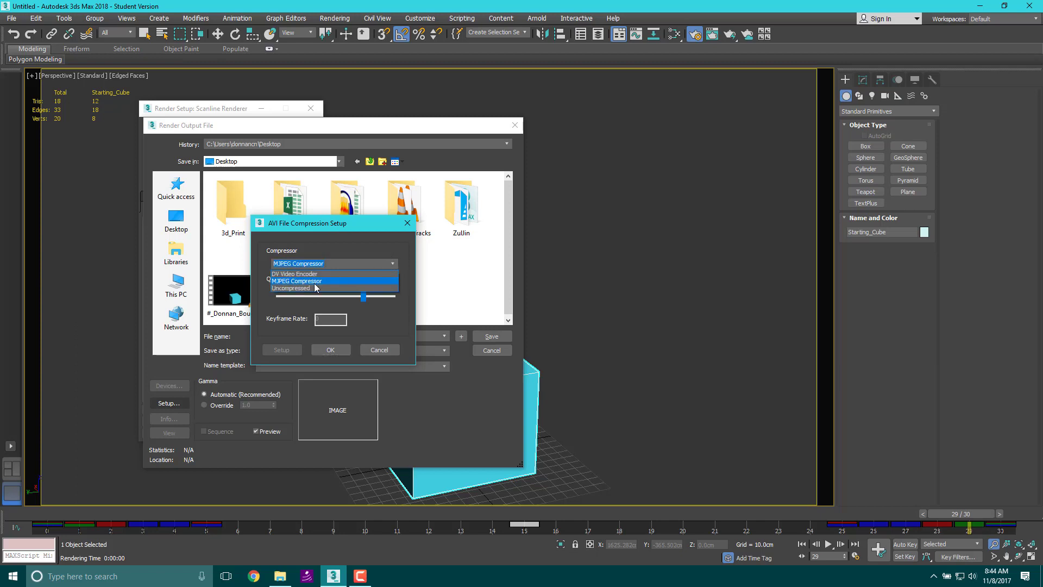
- Confirm MJPEG Compressor at quality 75 and save the Desktop bounce AVI as the output file
left_click(294, 273)
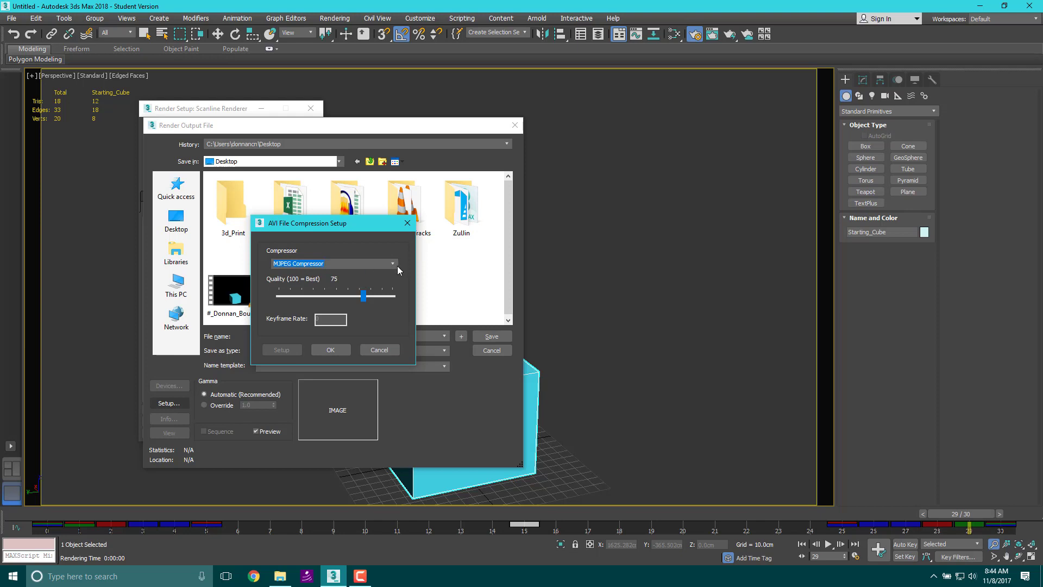
left_click(392, 263)
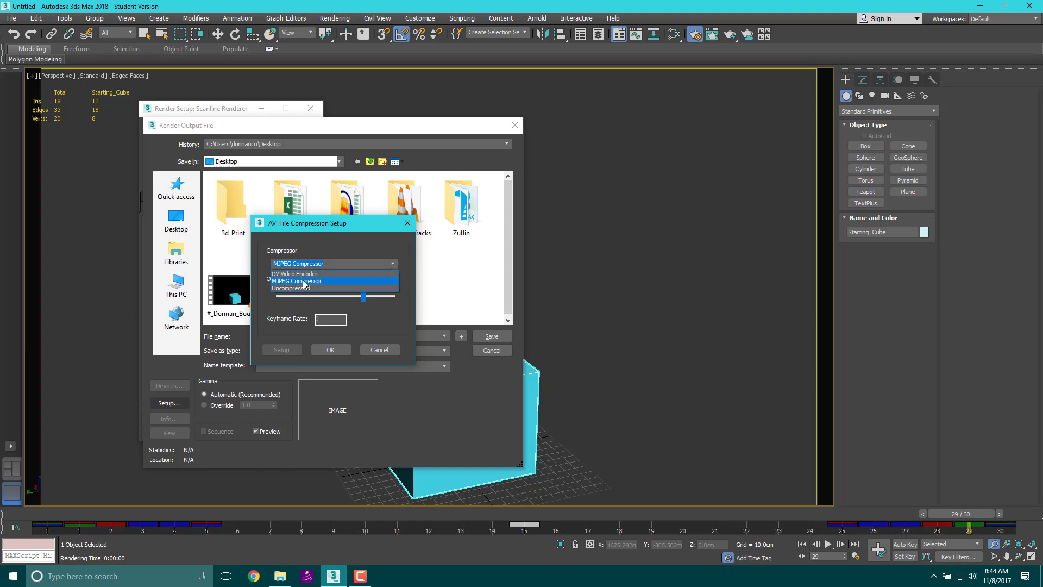
left_click(298, 280)
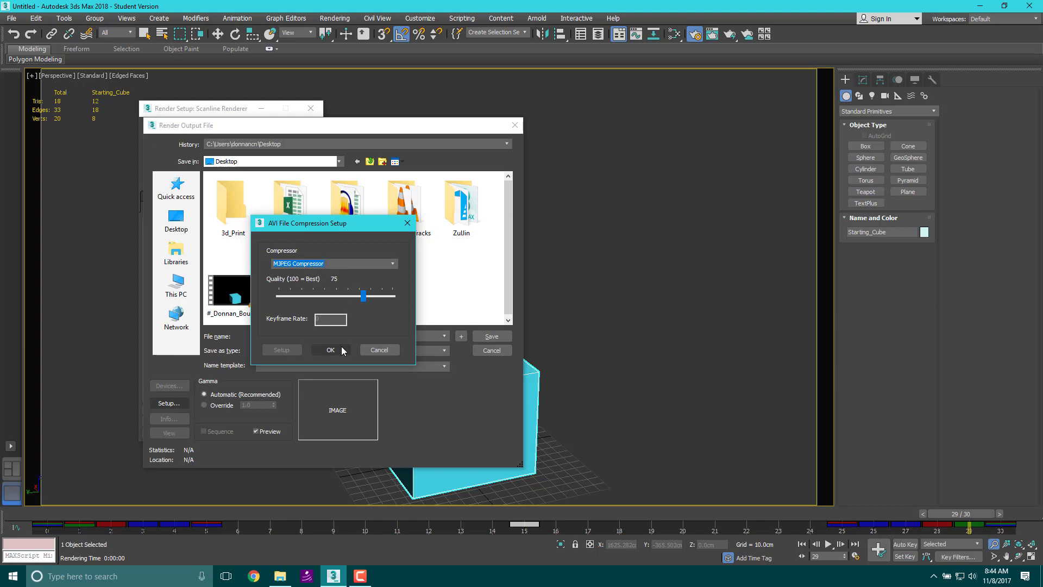
mouse_move(330, 351)
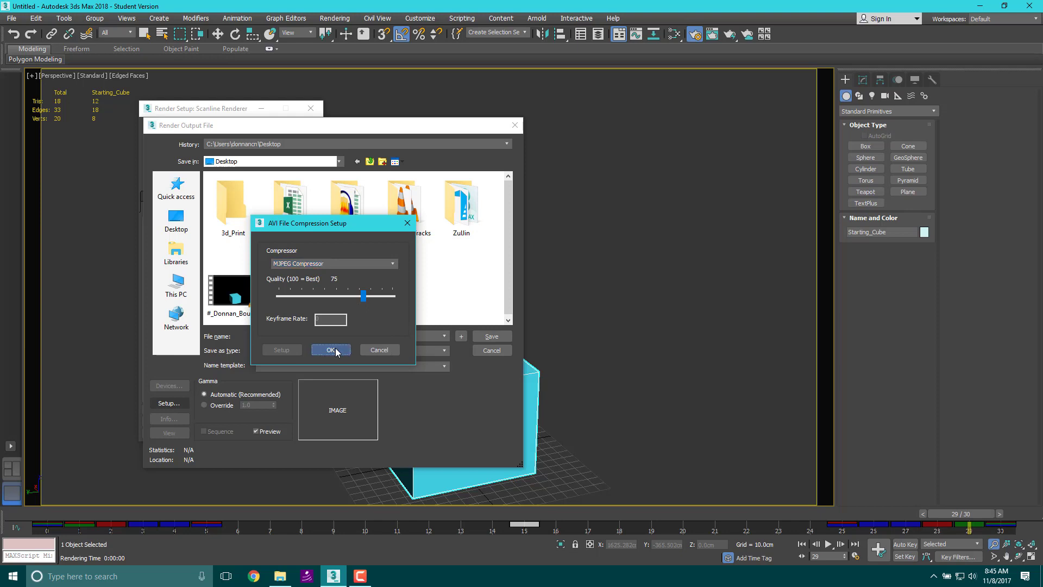
left_click(331, 350)
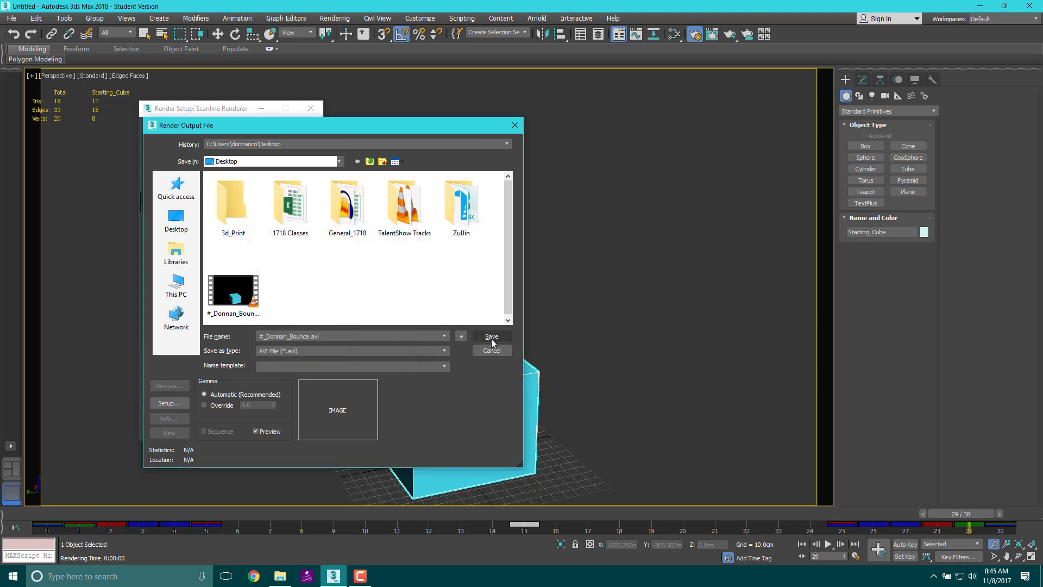
left_click(491, 338)
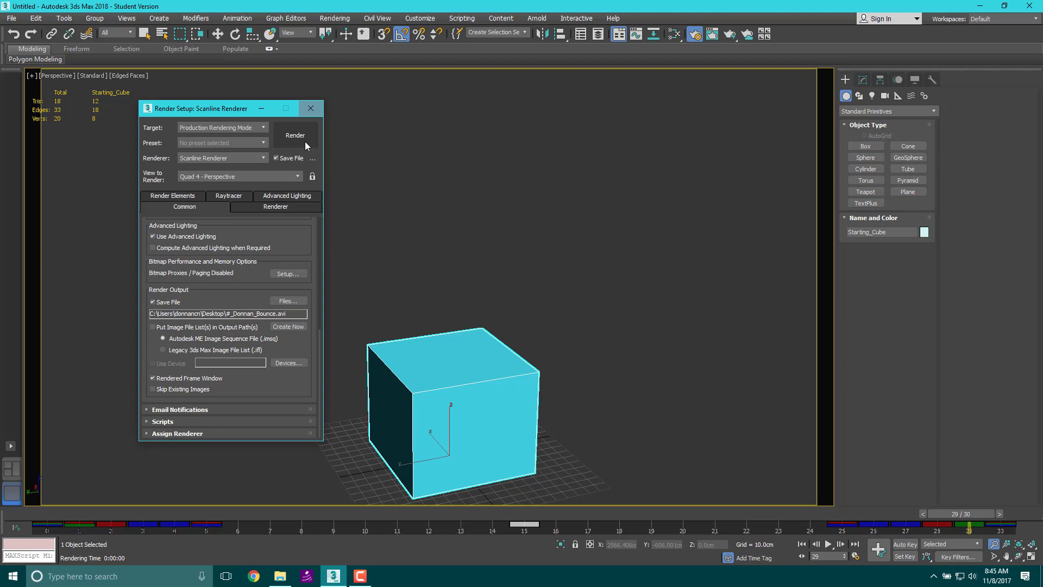
- Render frames 0-30 to the AVI and close the Rendered Frame Window
left_click(295, 135)
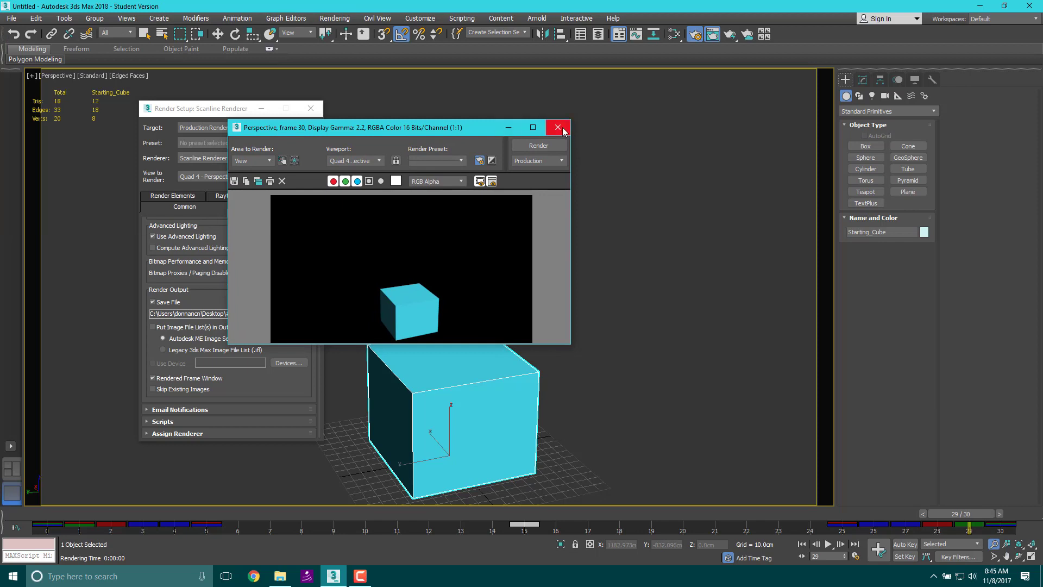
left_click(557, 127)
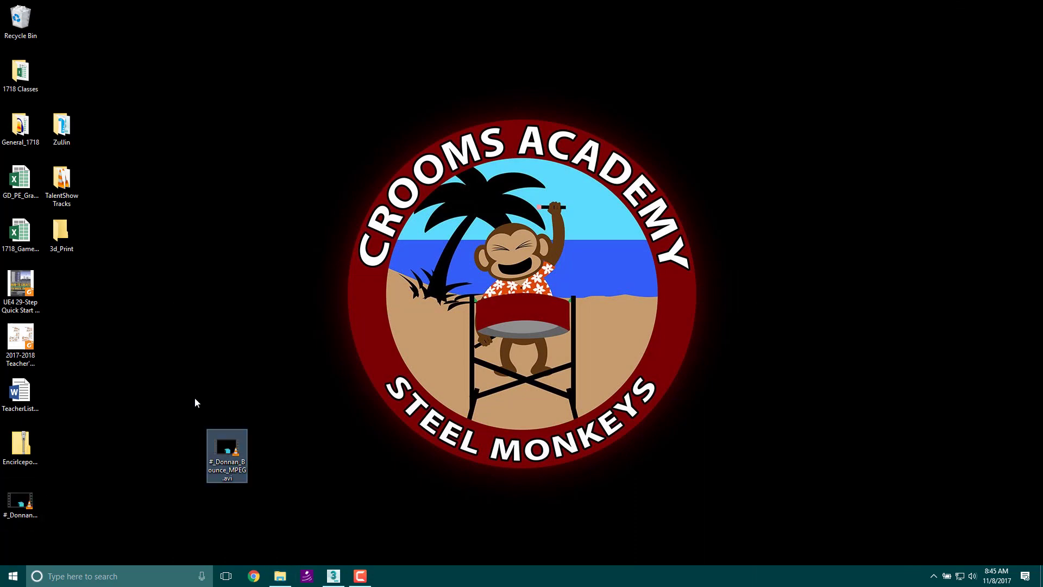
- Tidy the desktop video files and play #_Donnan_Bounce.avi in VLC media player
left_click_drag(227, 455, 19, 498)
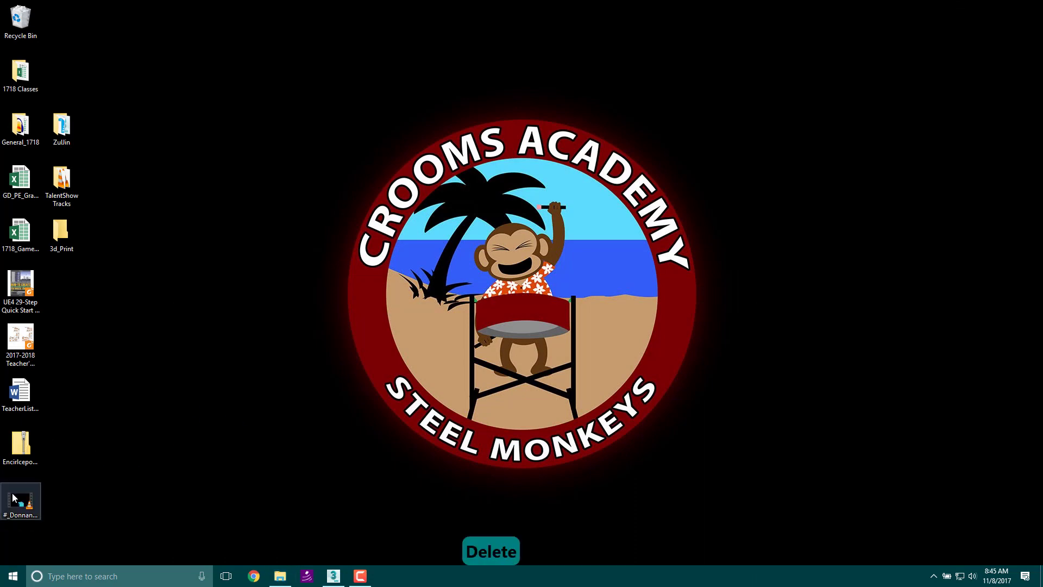
right_click(20, 500)
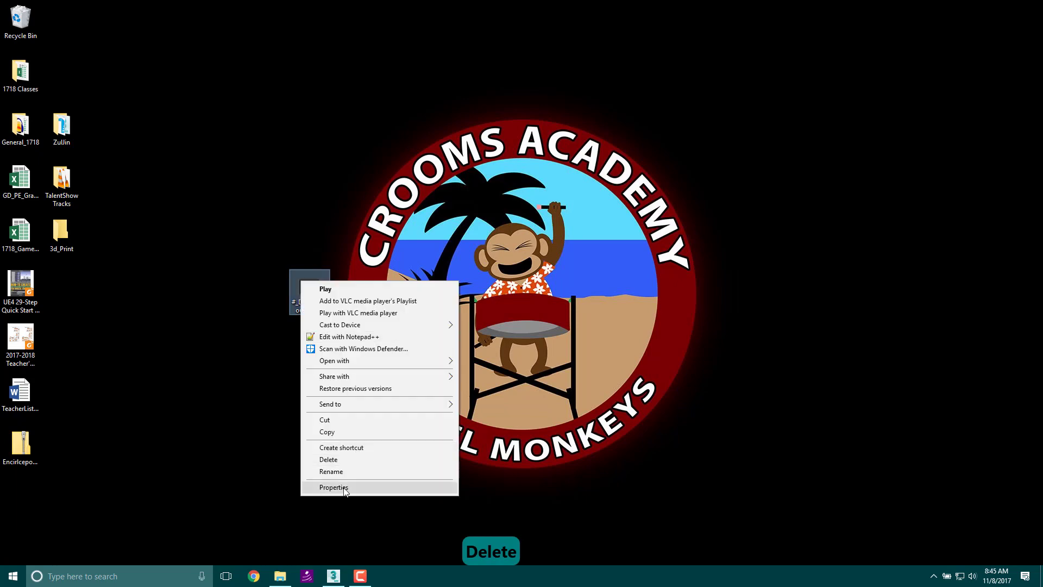
left_click(333, 487)
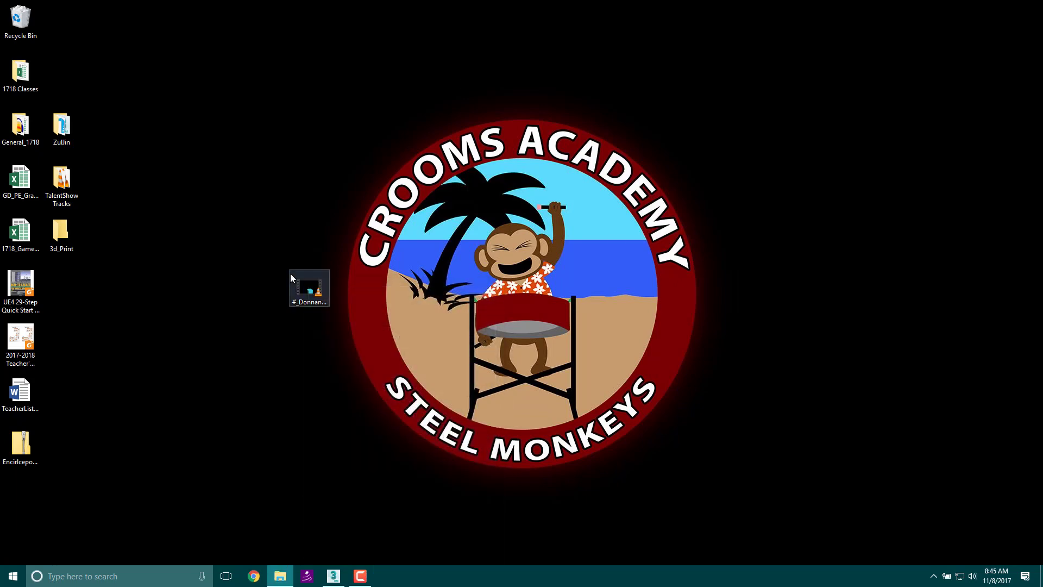
double_click(309, 287)
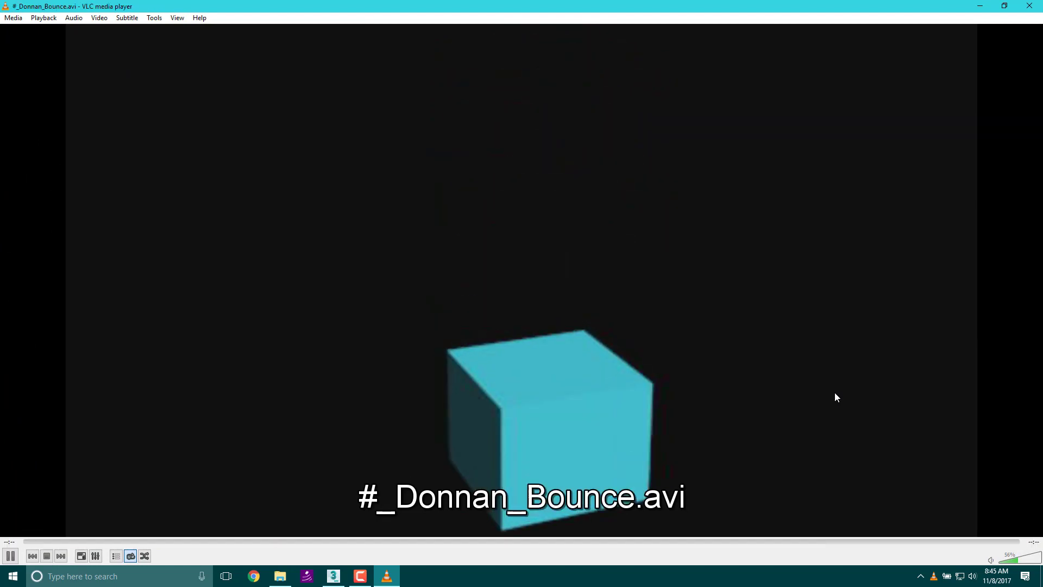
left_click(11, 557)
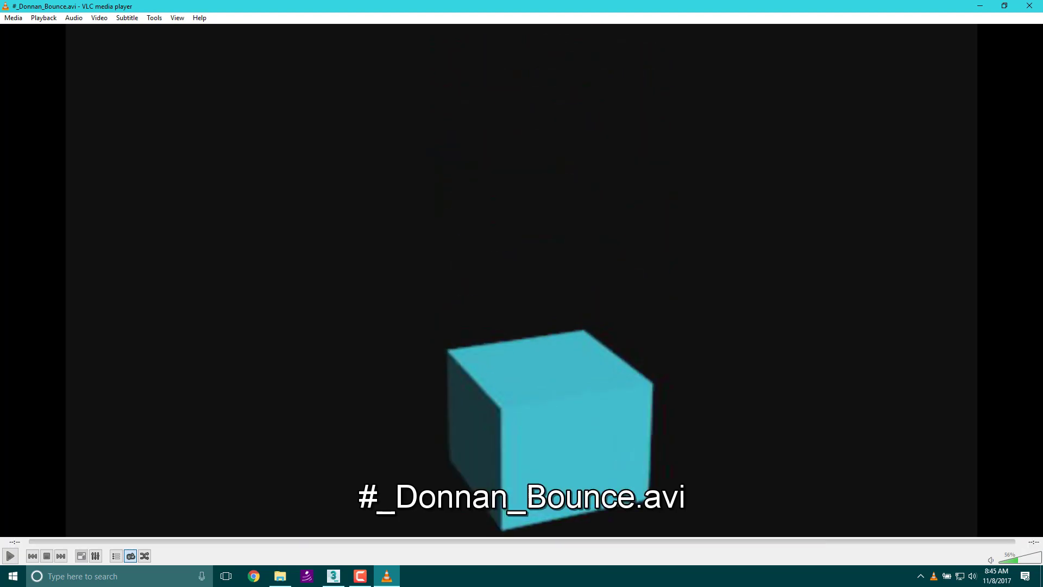
left_click(9, 555)
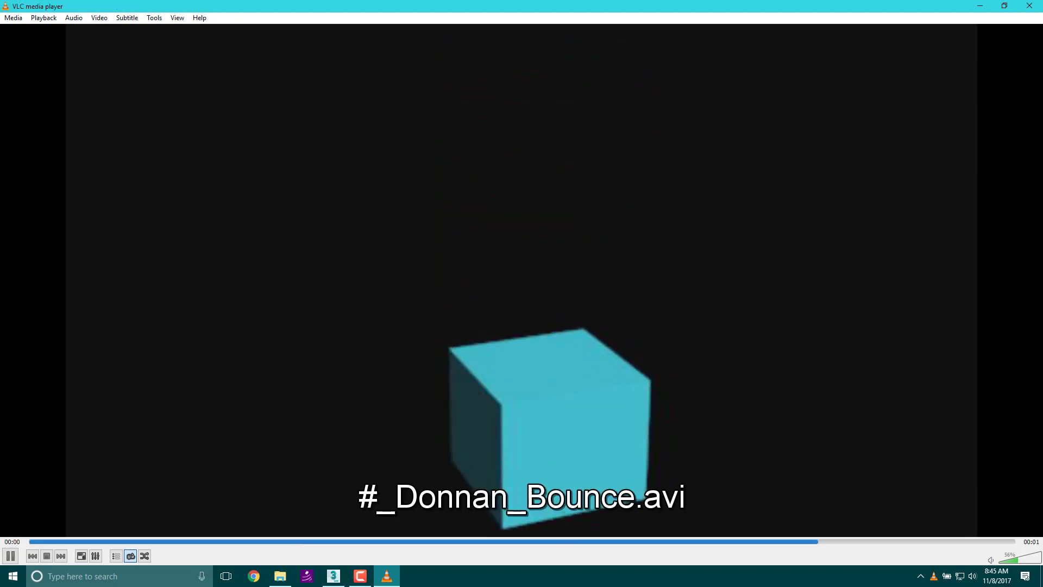
left_click(10, 556)
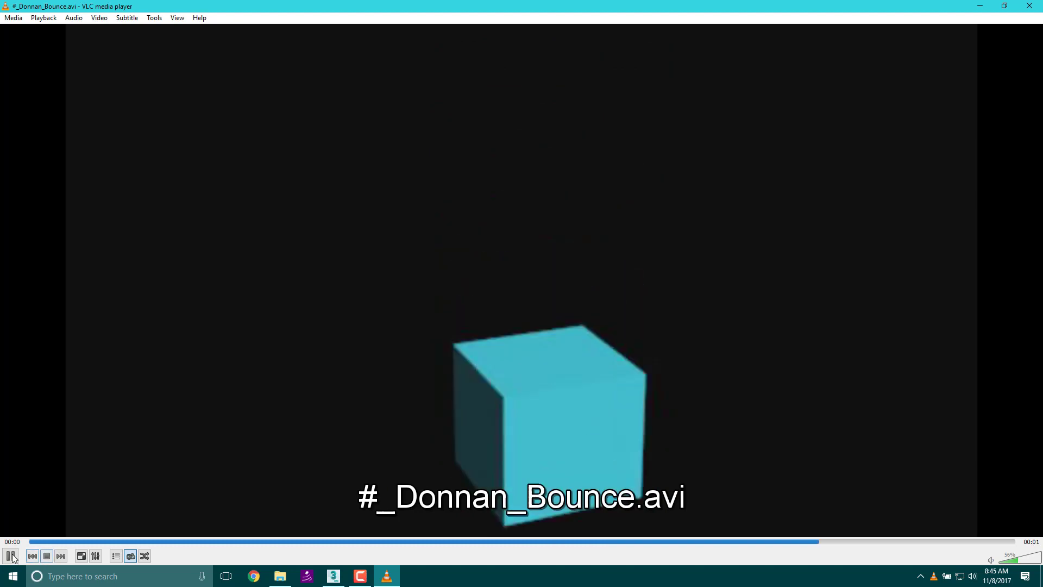
left_click(10, 556)
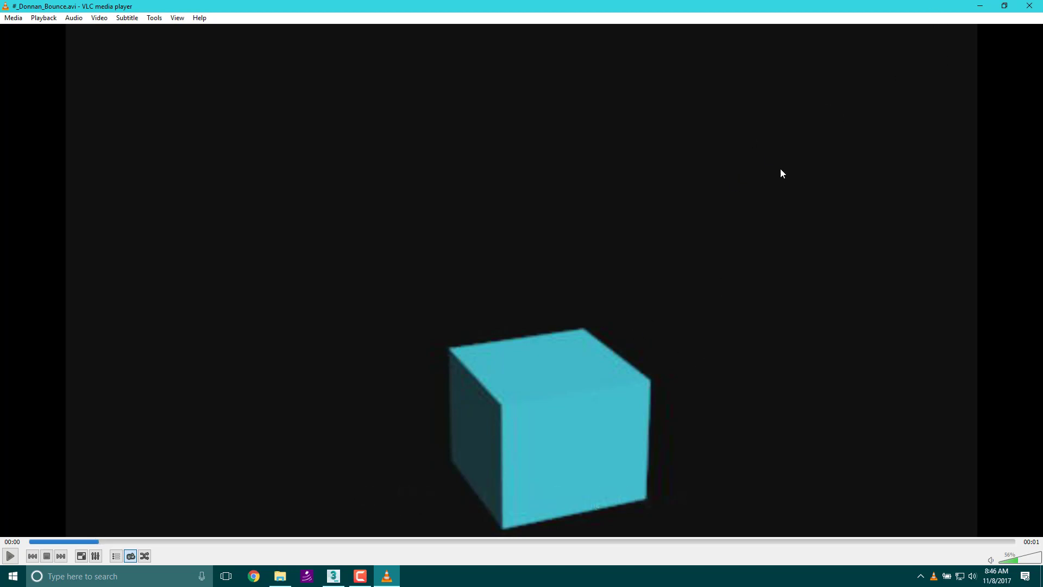
mouse_move(736, 328)
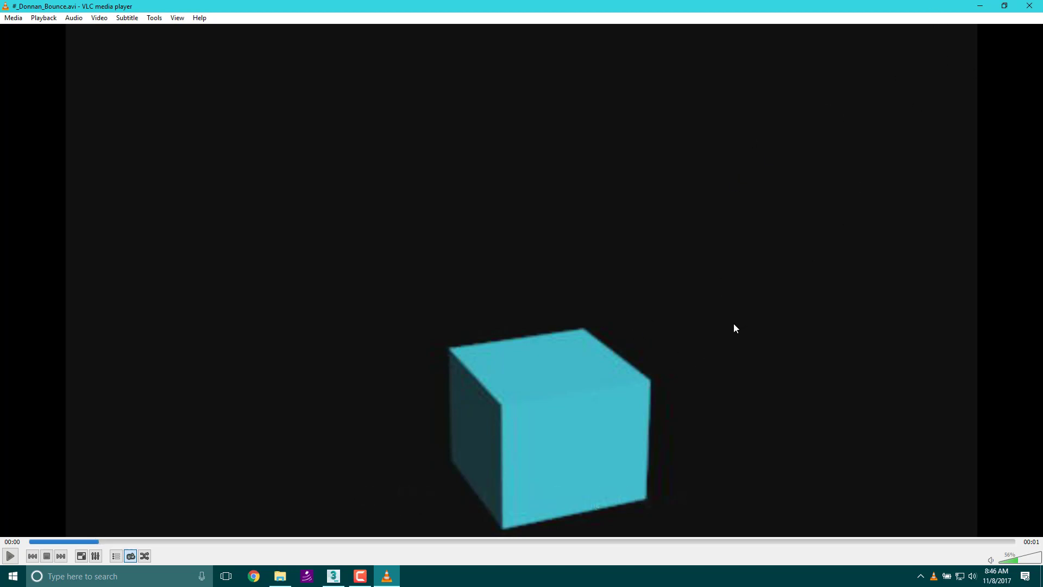
mouse_move(706, 351)
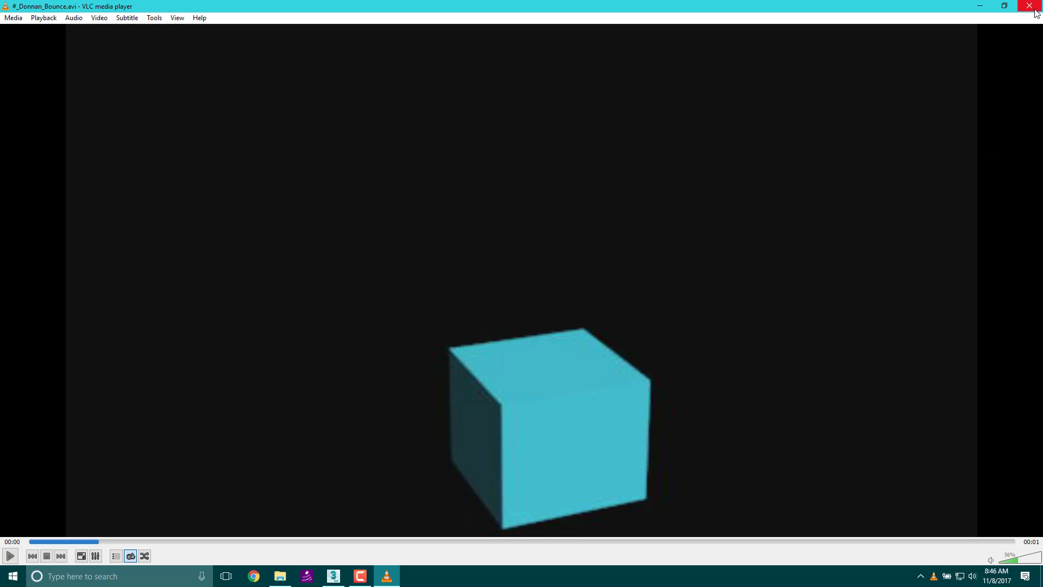
mouse_move(1033, 9)
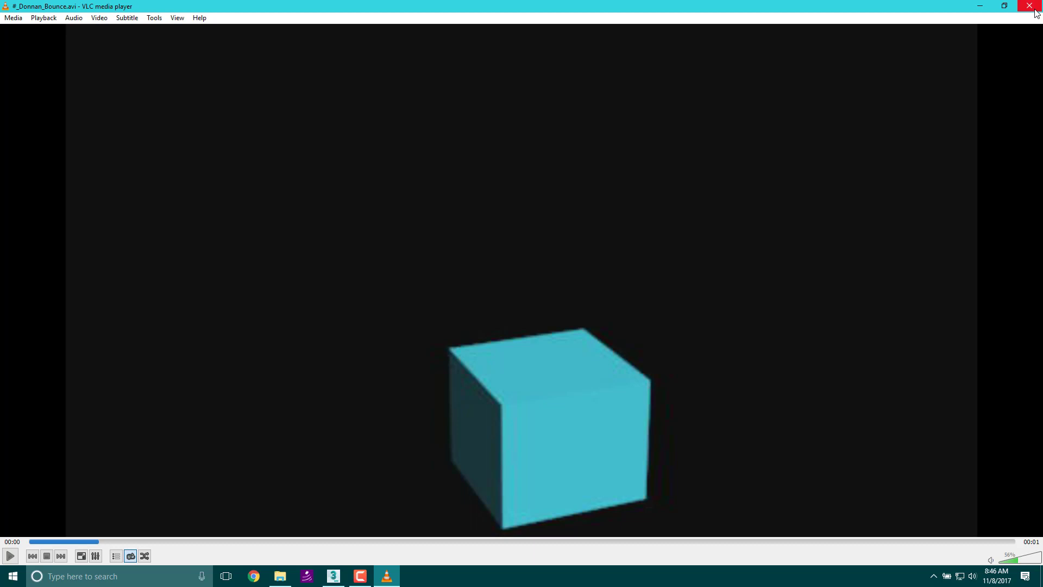
left_click(1029, 7)
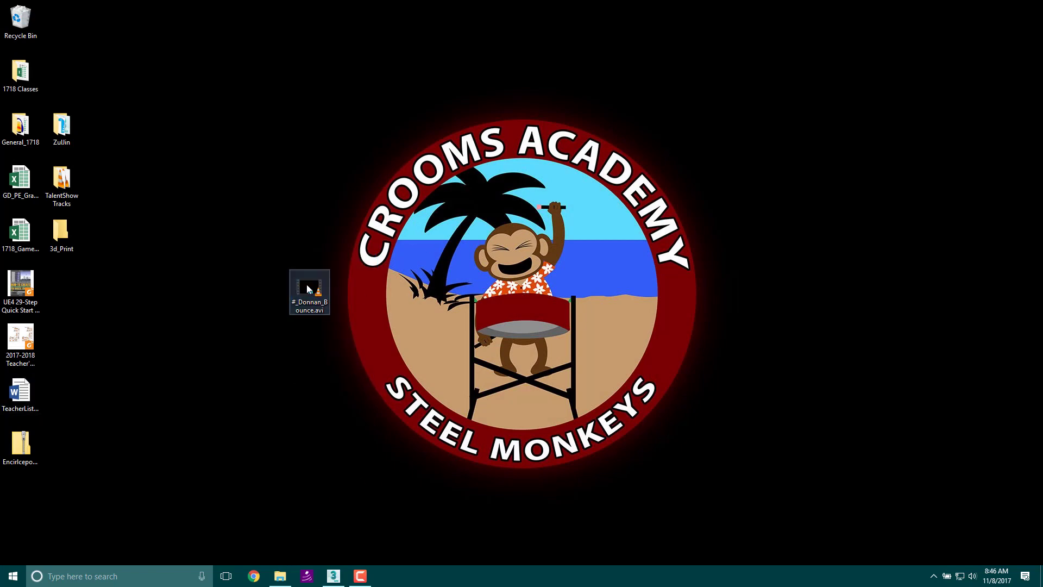
double_click(310, 291)
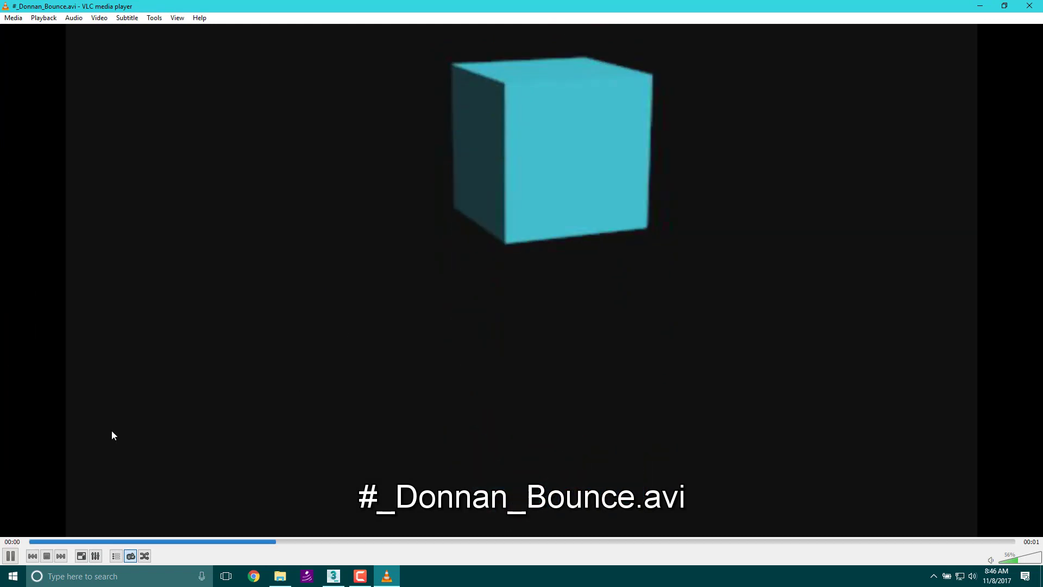